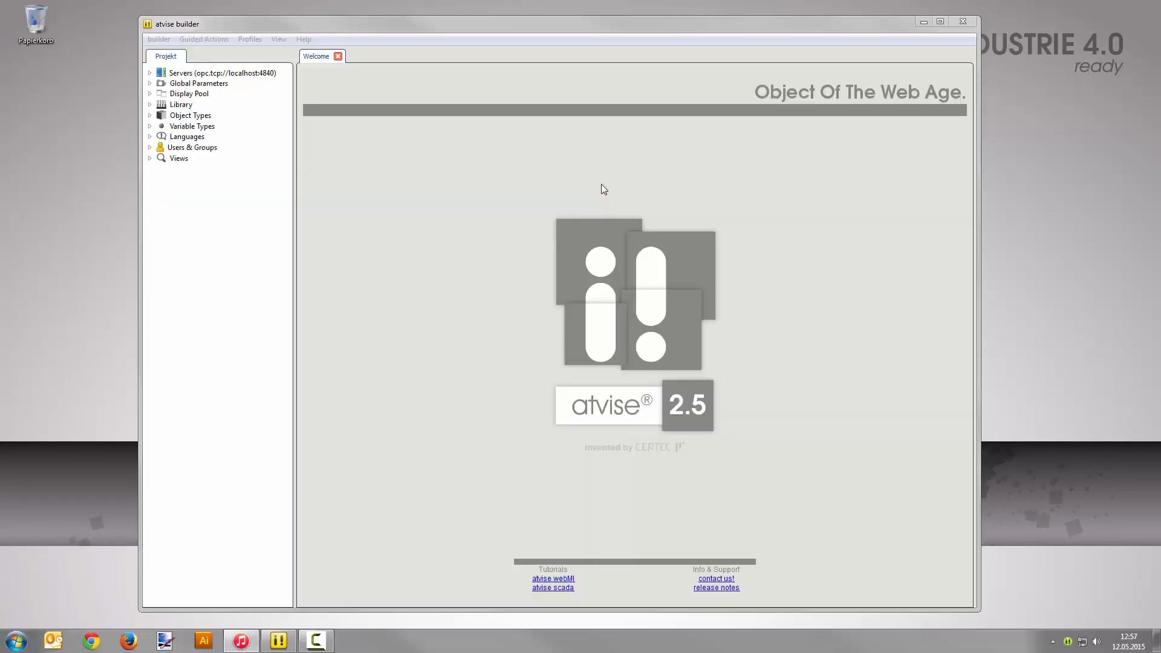
Add a display named Testdisplay to the MAIN displays folder under My Server.
{"action": "left_click", "coordinate": [221, 72]}
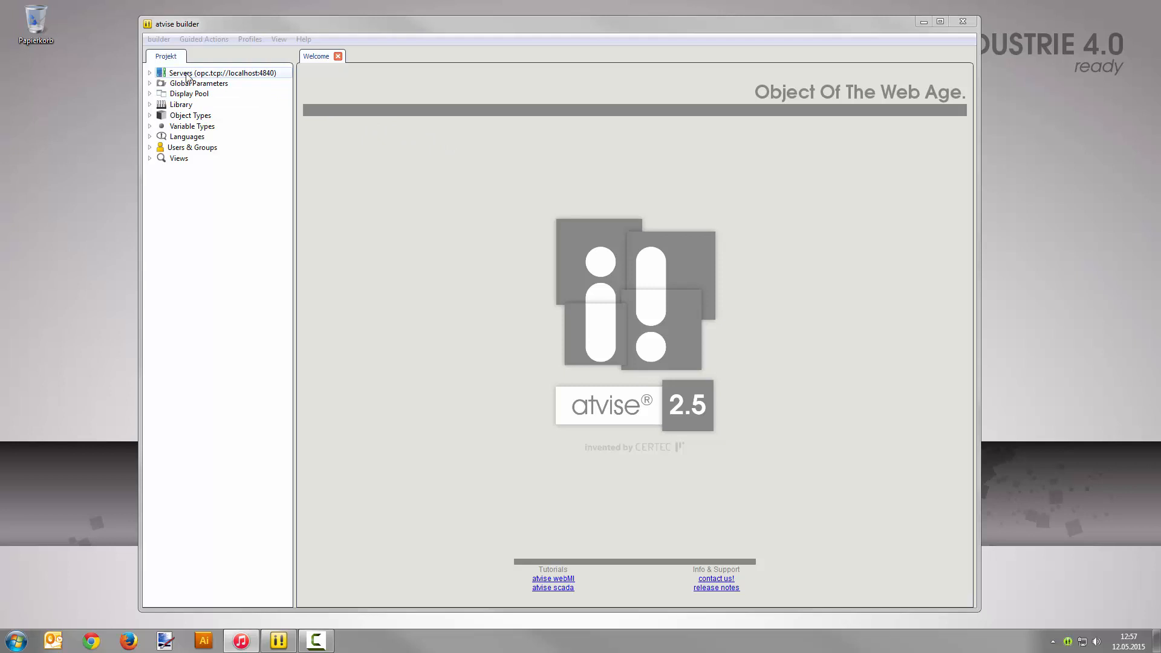
{"action": "left_click", "coordinate": [150, 72]}
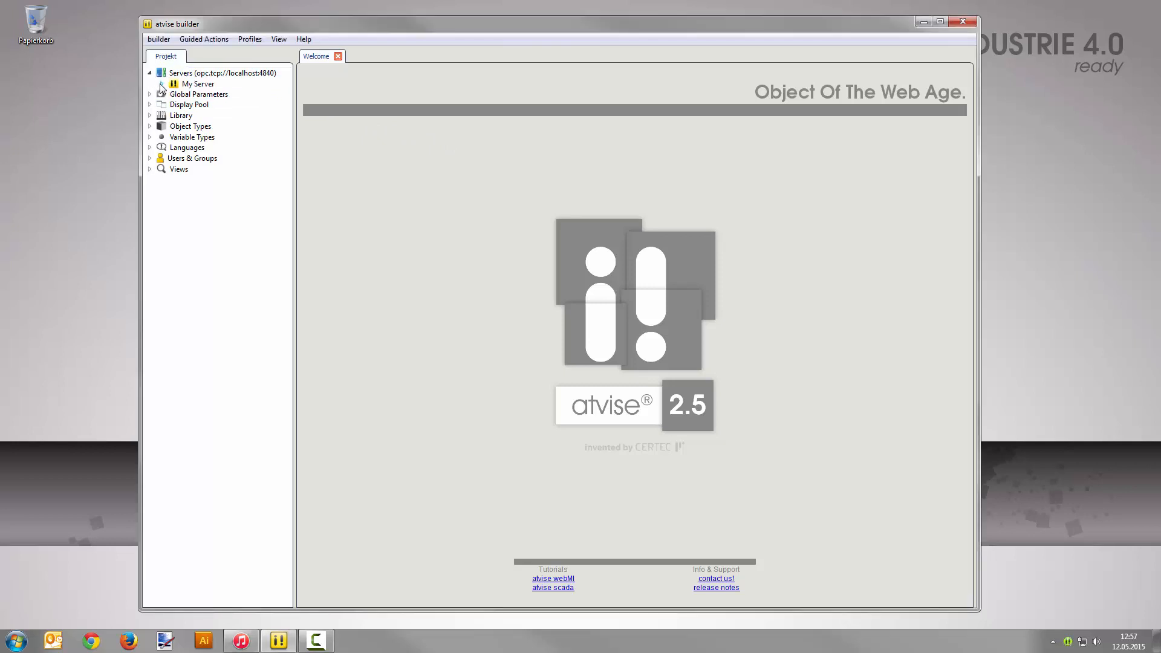
{"action": "left_click", "coordinate": [150, 83]}
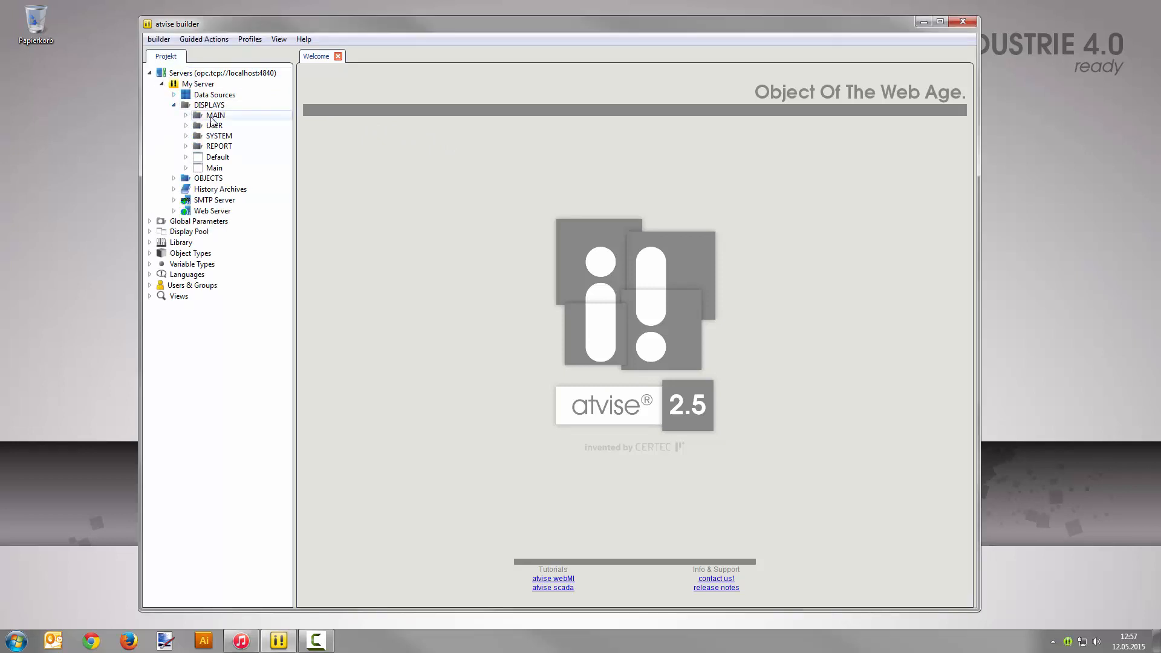
{"action": "right_click", "coordinate": [215, 115]}
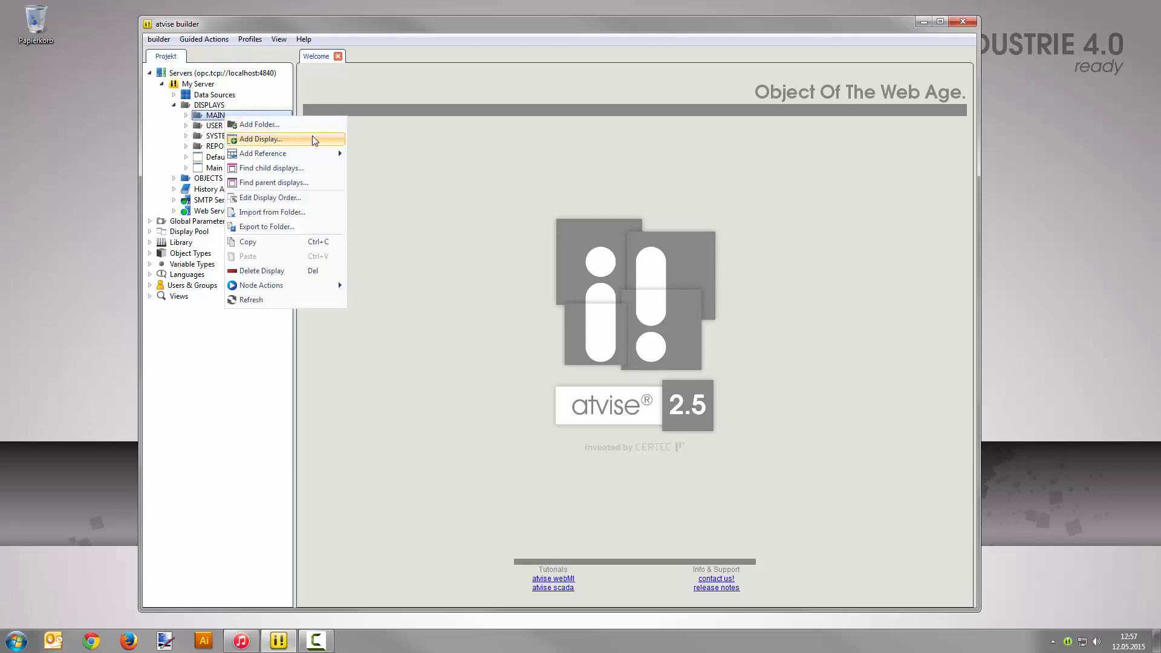
{"action": "left_click", "coordinate": [262, 139]}
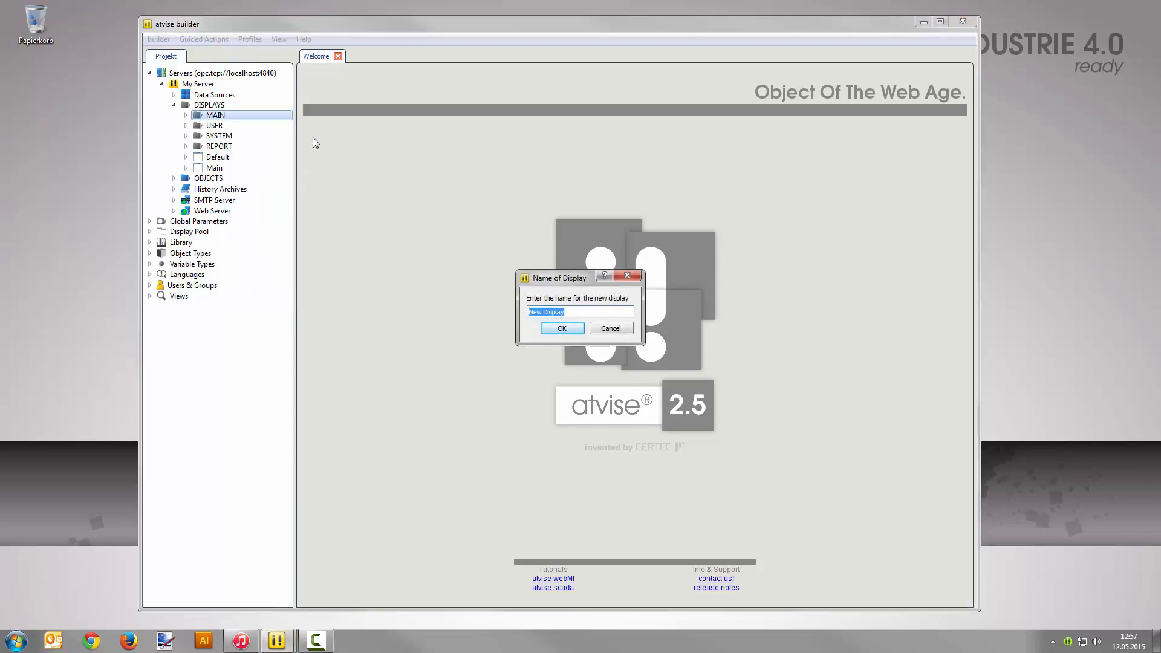
{"action": "type", "text": "Testdisplay"}
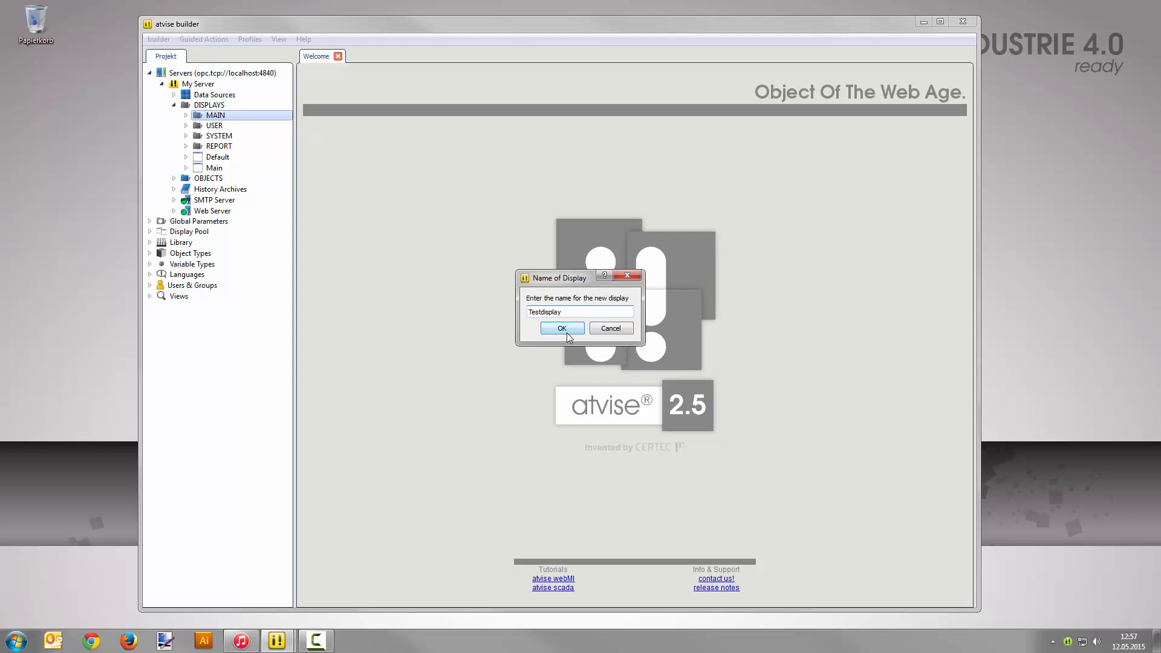
{"action": "left_click", "coordinate": [561, 328]}
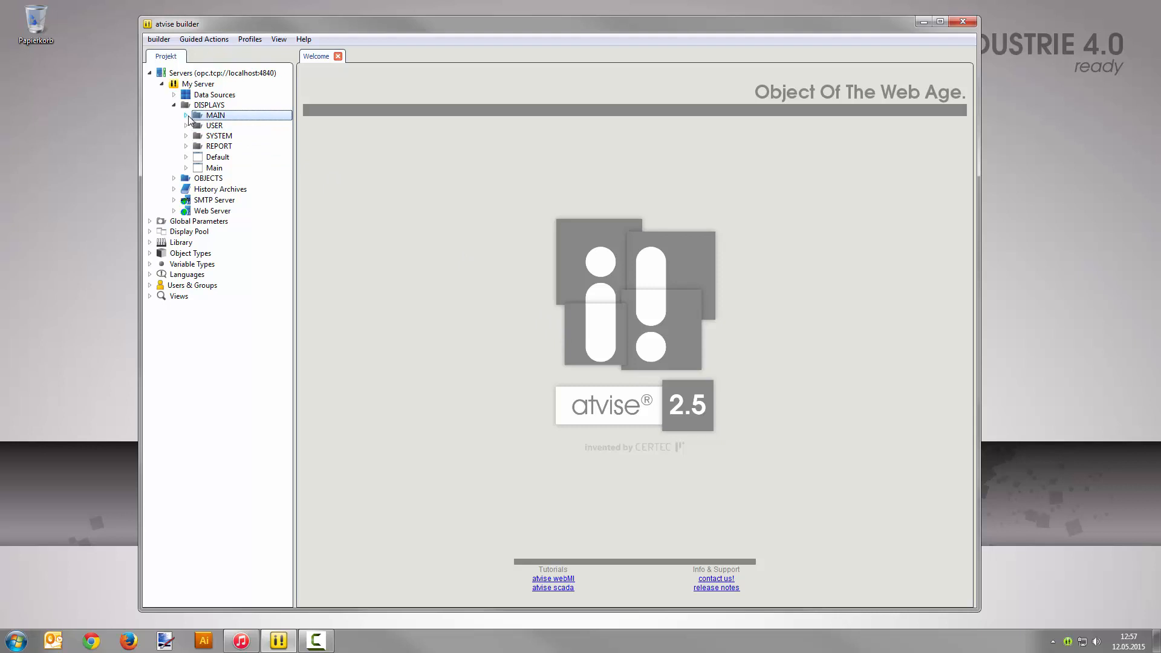
{"action": "left_click", "coordinate": [188, 116]}
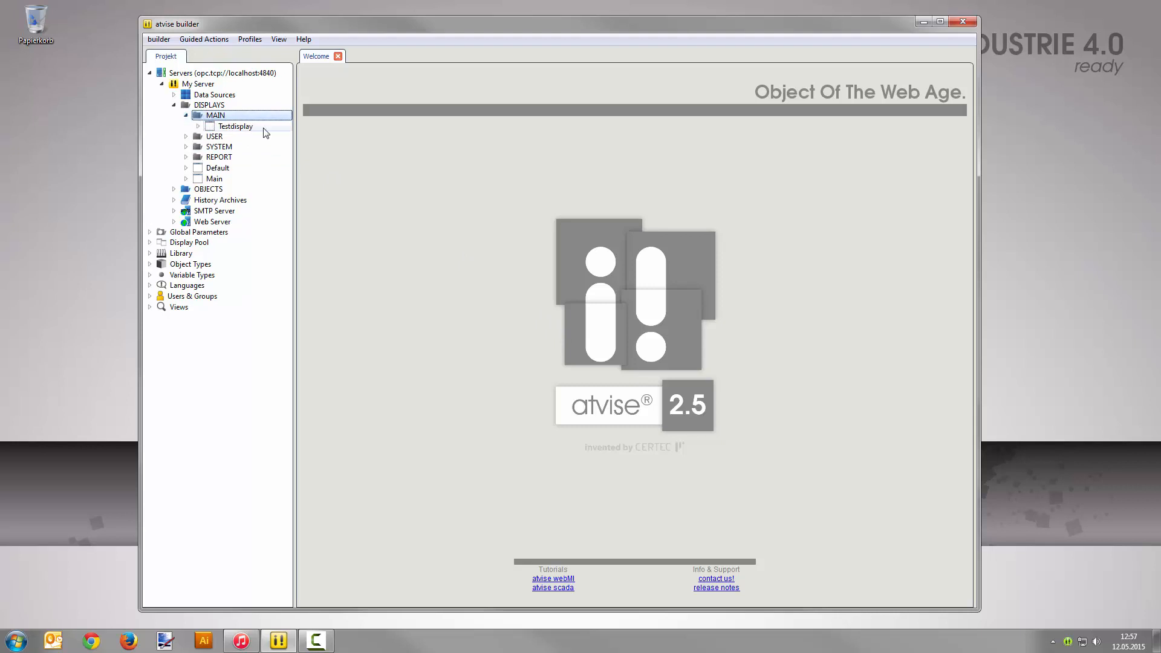
{"action": "mouse_move", "coordinate": [257, 133]}
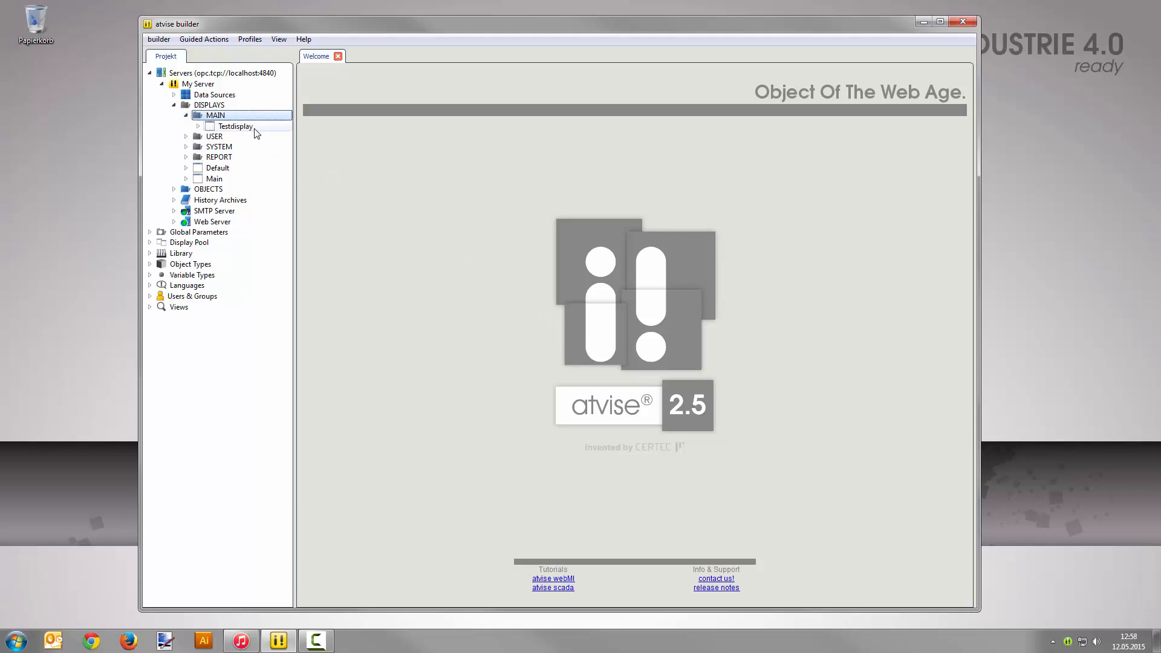
Place a Bar vertical graph and a Rocker Switch from the Library onto Testdisplay's canvas.
{"action": "double_click", "coordinate": [234, 126]}
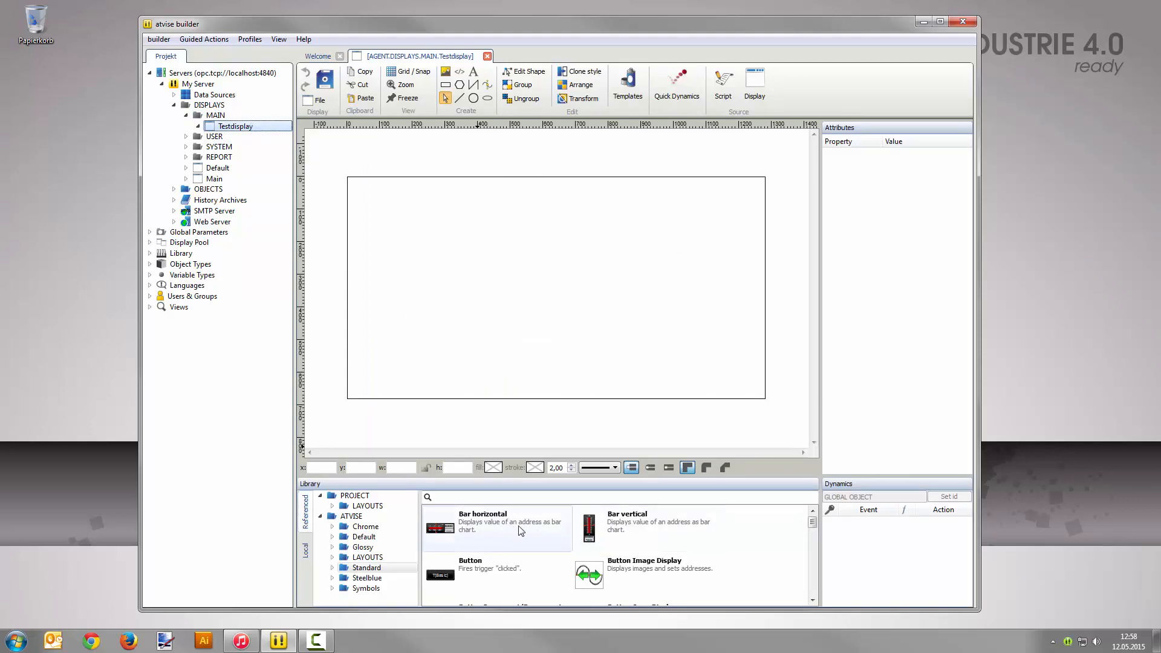
{"action": "left_click_drag", "start_coordinate": [589, 527], "coordinate": [592, 285]}
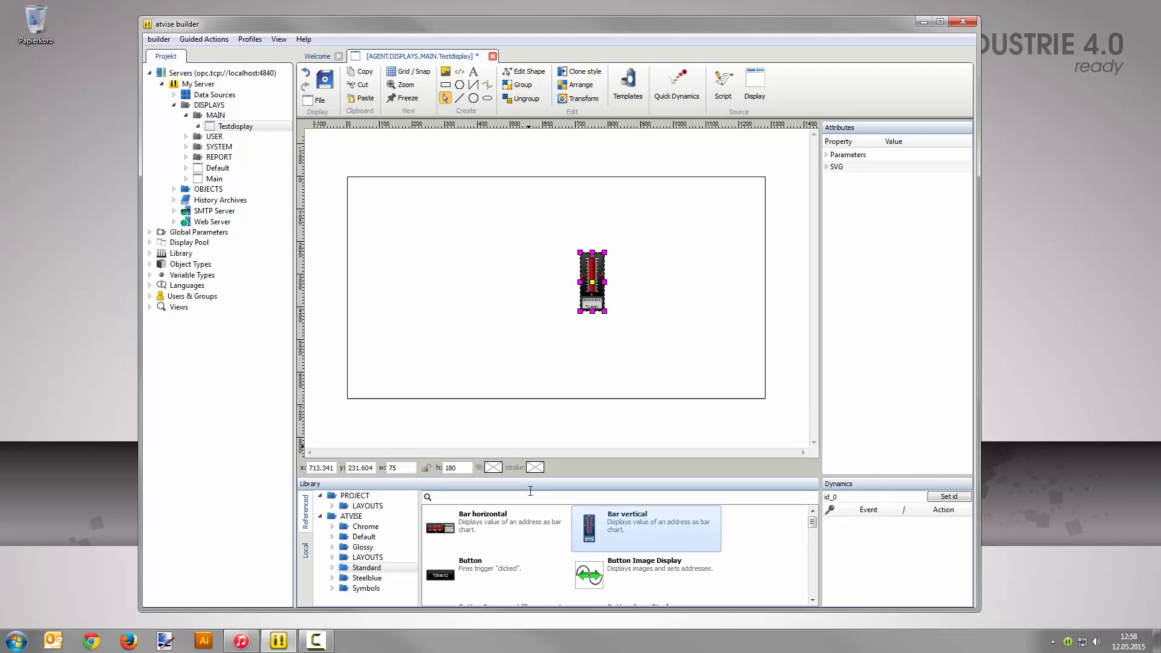
{"action": "type", "text": "rock"}
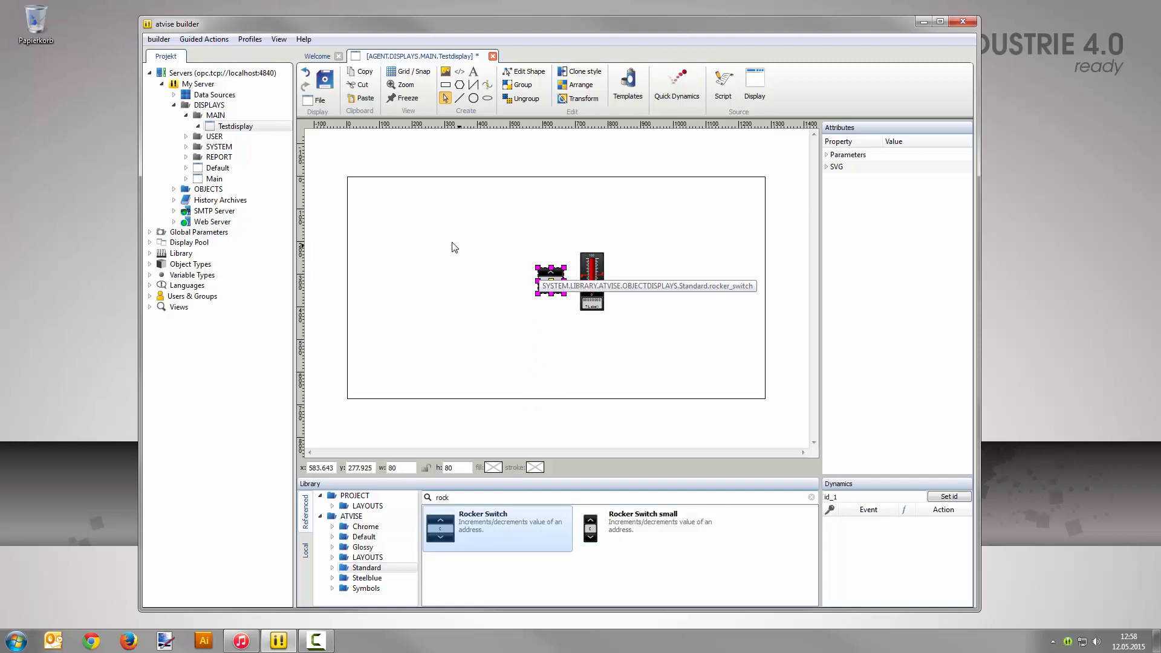
{"action": "left_click", "coordinate": [405, 85]}
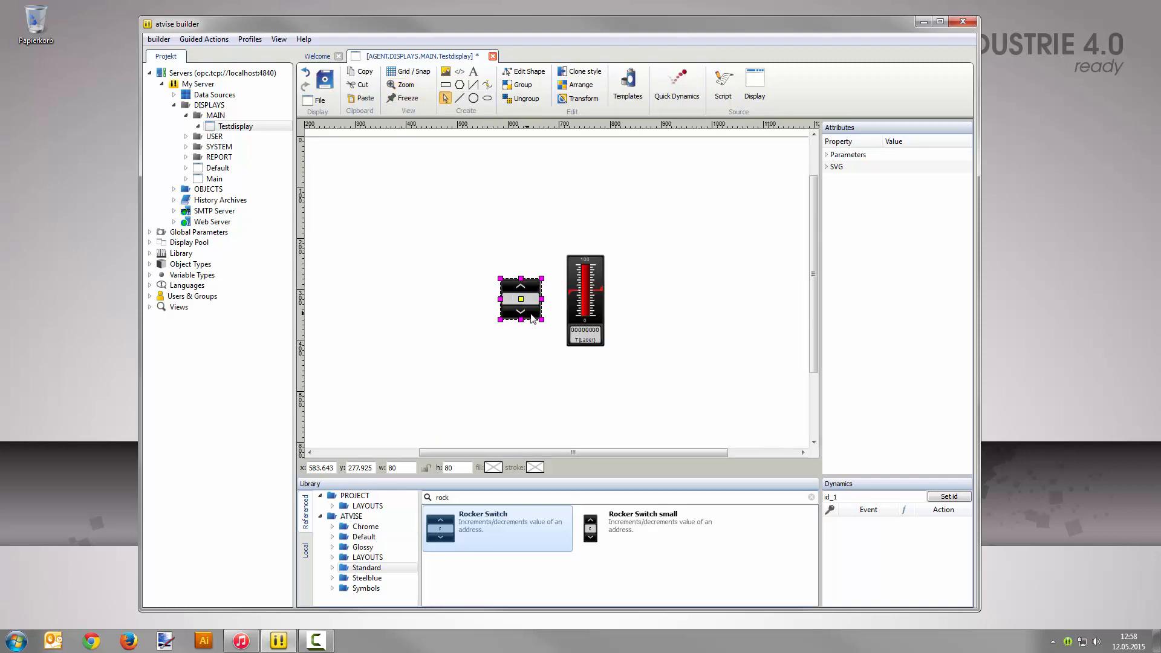
{"action": "mouse_move", "coordinate": [557, 321]}
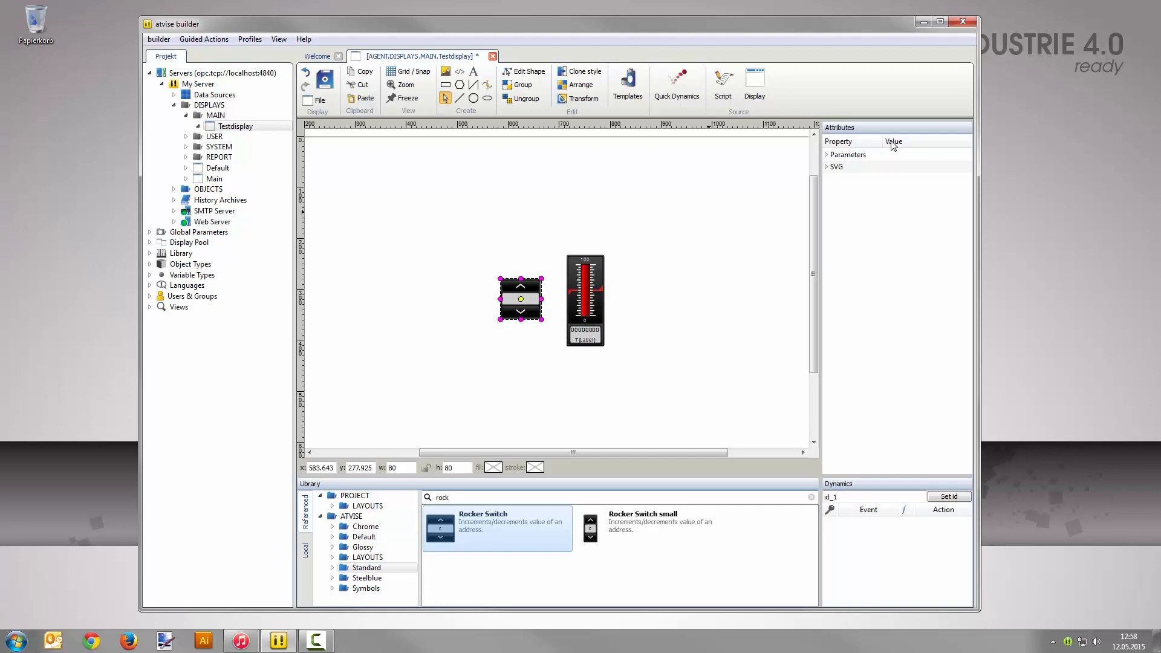
Set the bar graph's label parameter to engine1 and its unit to rpm.
{"action": "left_click", "coordinate": [828, 153]}
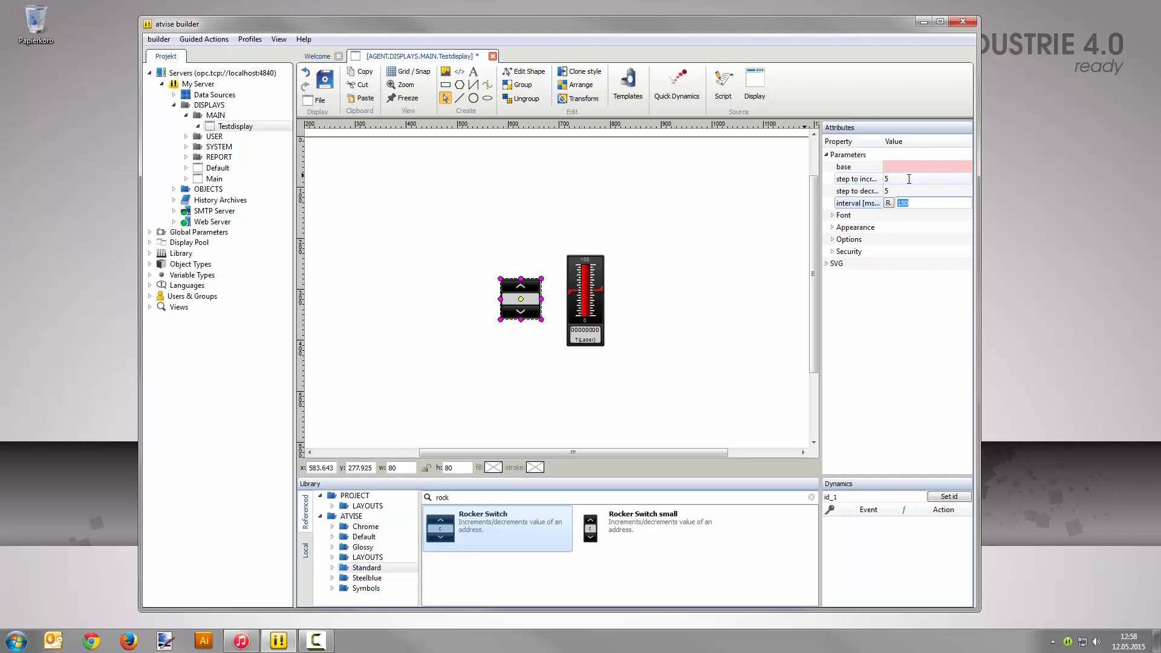
{"action": "left_click", "coordinate": [849, 240]}
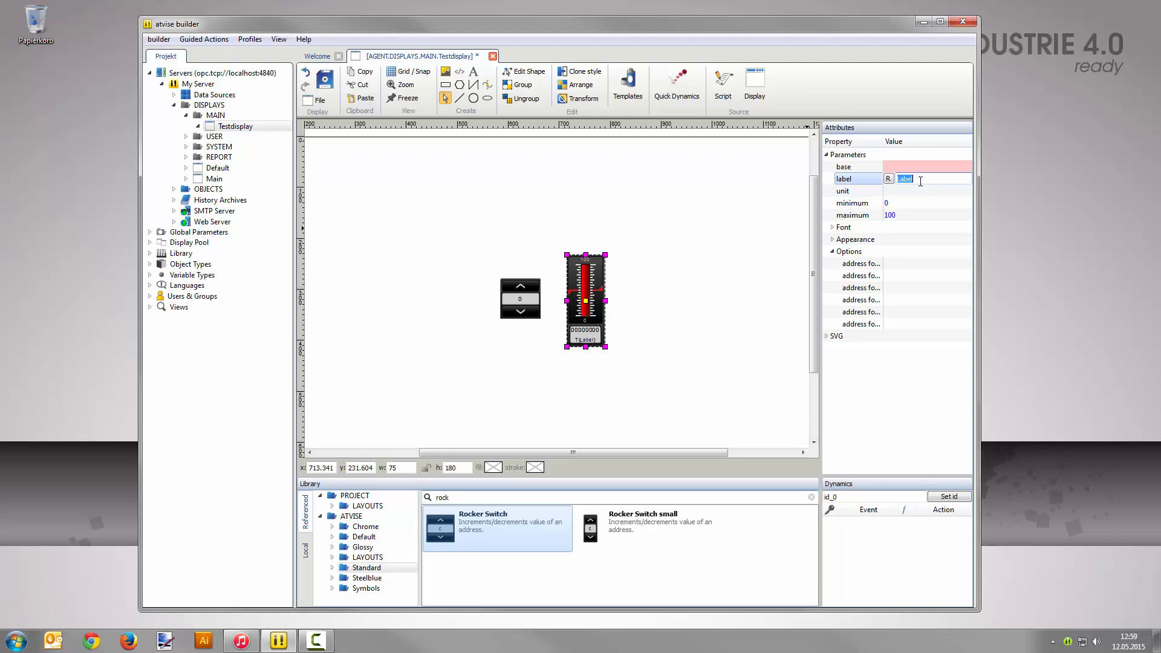
{"action": "type", "text": "engine 1"}
{"action": "left_click", "coordinate": [927, 191]}
{"action": "type", "text": "T{rpm}"}
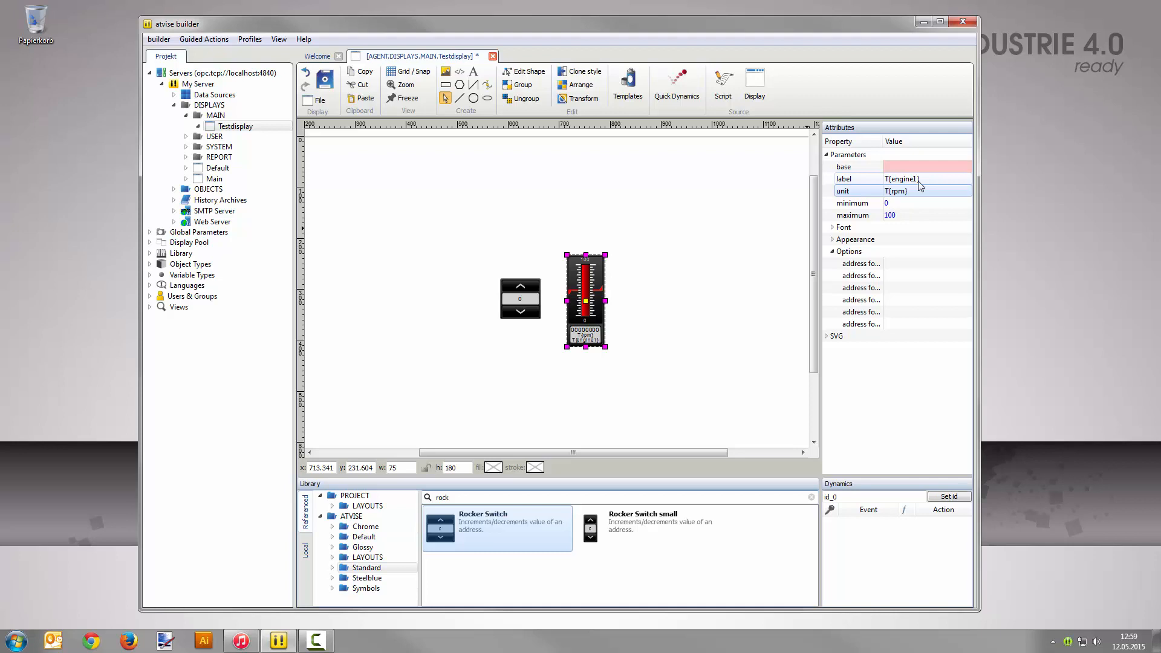
Add an Int32 data variable named engine1 under OBJECTS.
{"action": "right_click", "coordinate": [207, 189]}
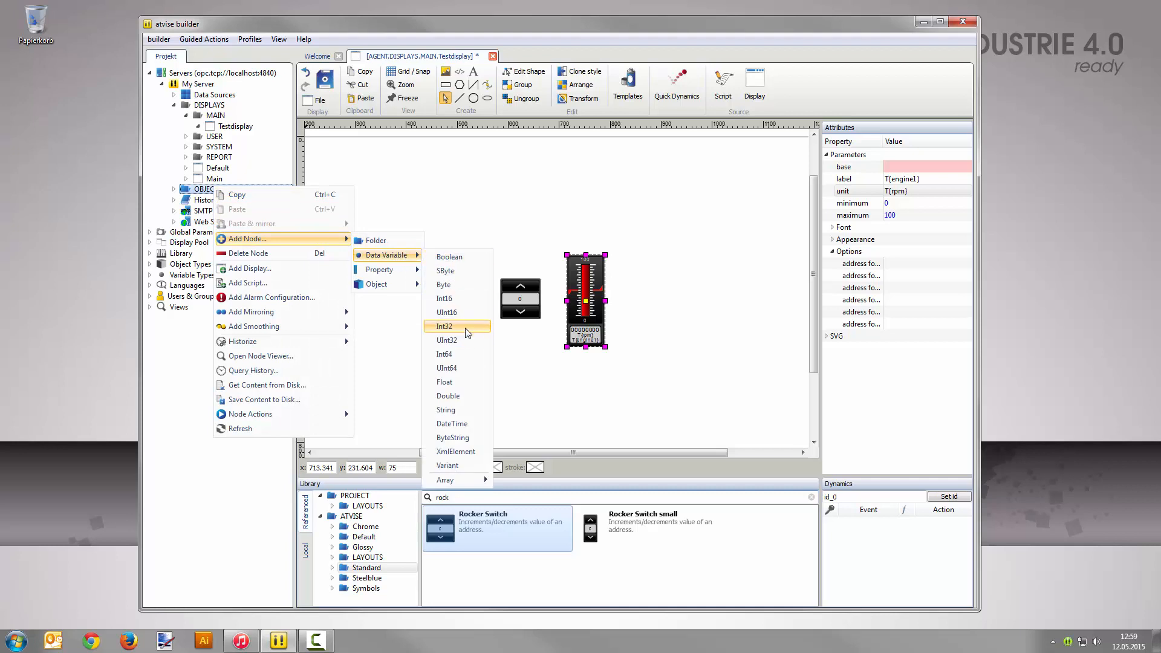
{"action": "left_click", "coordinate": [444, 326]}
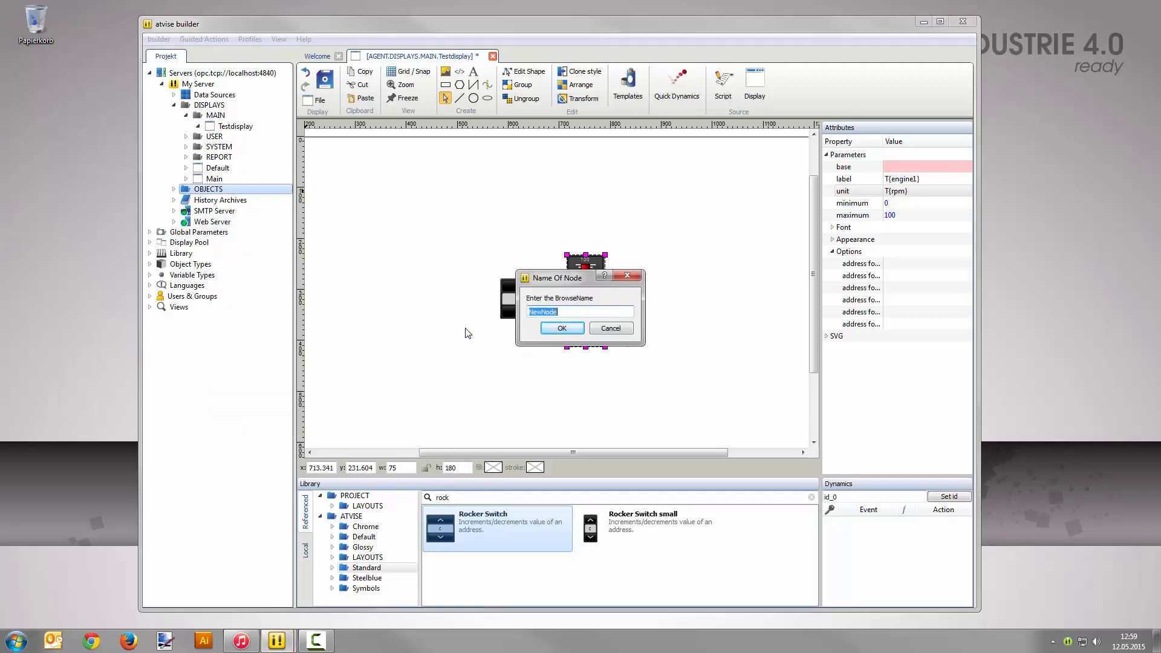
{"action": "type", "text": "engine1"}
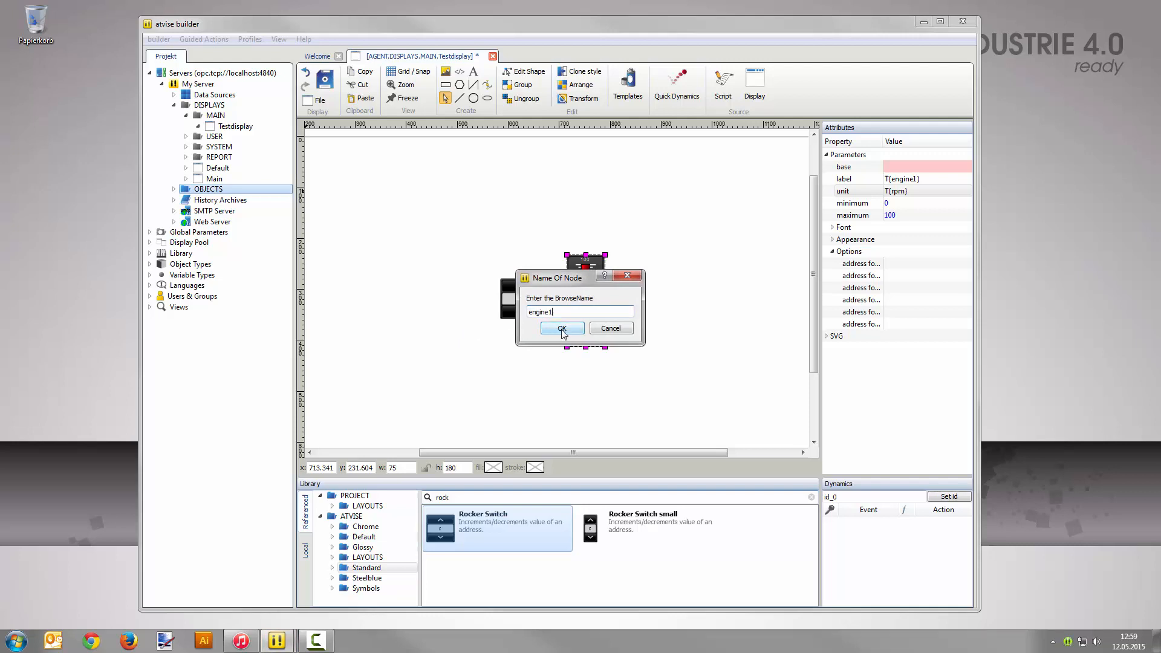
{"action": "left_click", "coordinate": [560, 328]}
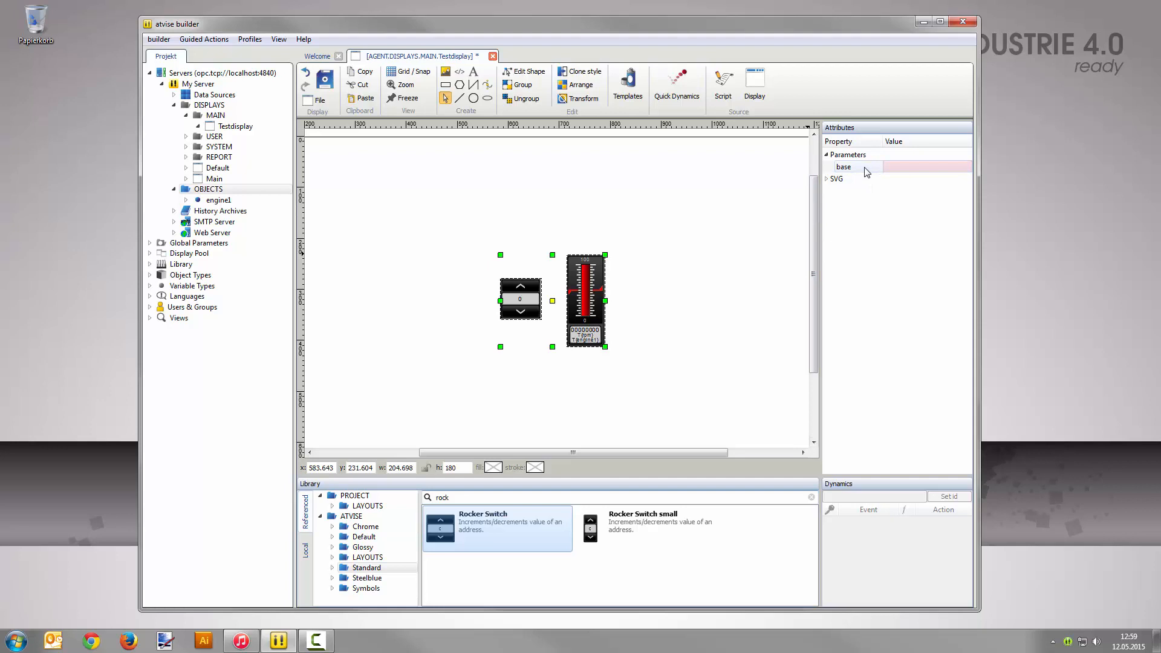
{"action": "mouse_move", "coordinate": [859, 166]}
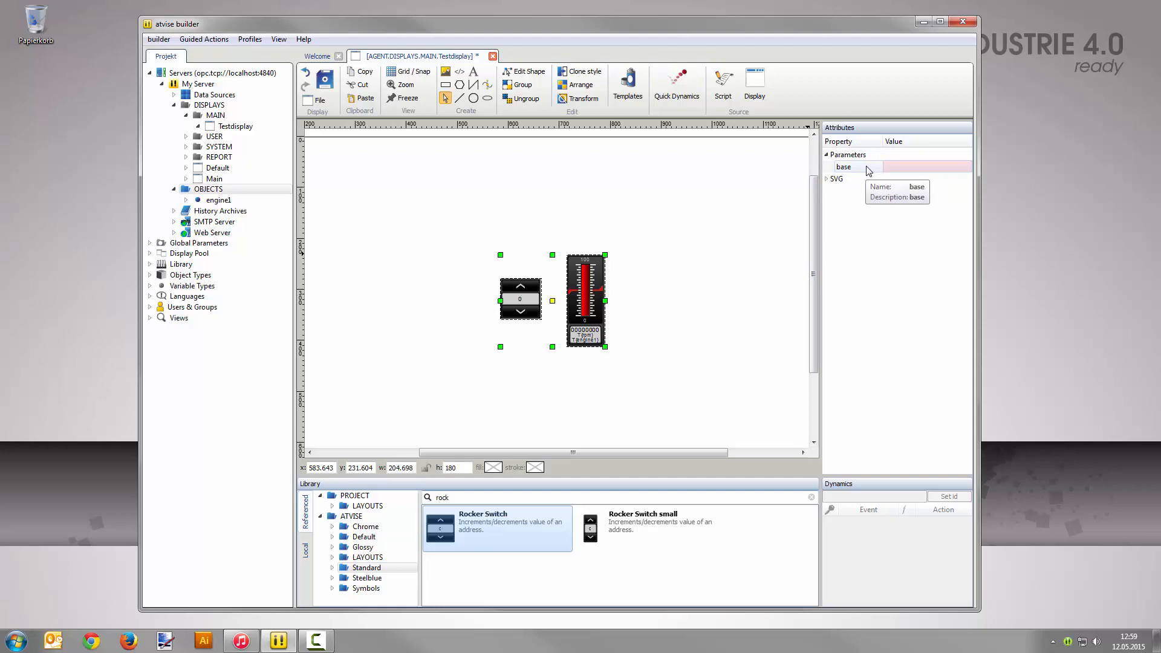
Bind the rocker switch's base parameter to AGENT.OBJECTS.engine1 and save the display.
{"action": "left_click", "coordinate": [925, 166]}
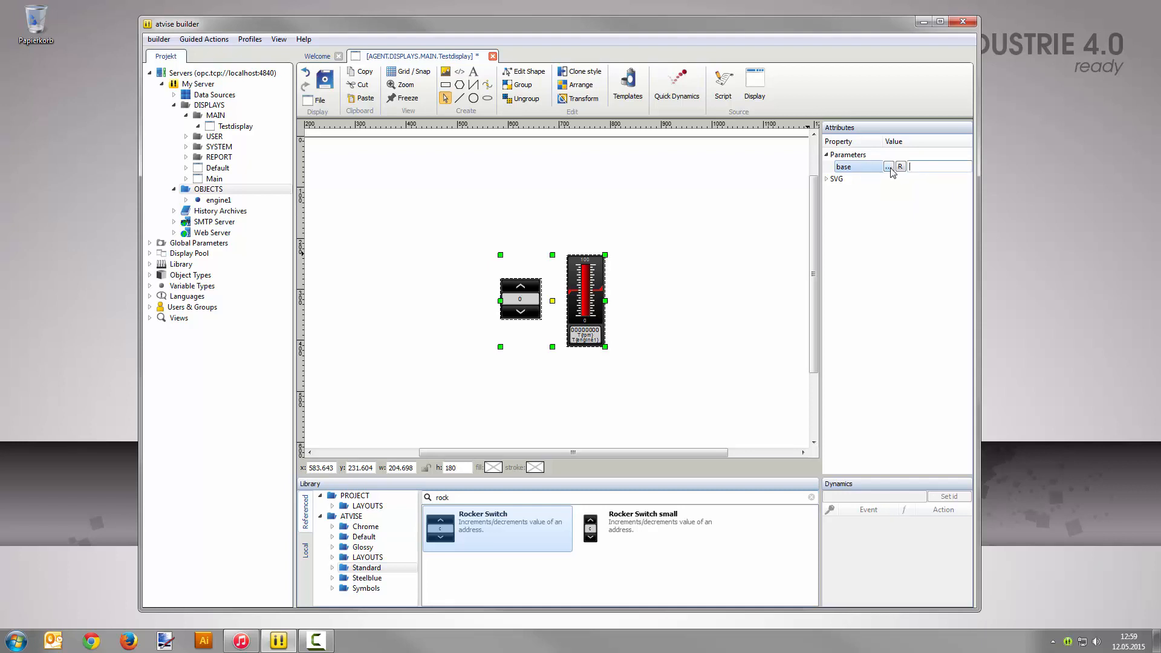
{"action": "left_click", "coordinate": [889, 166]}
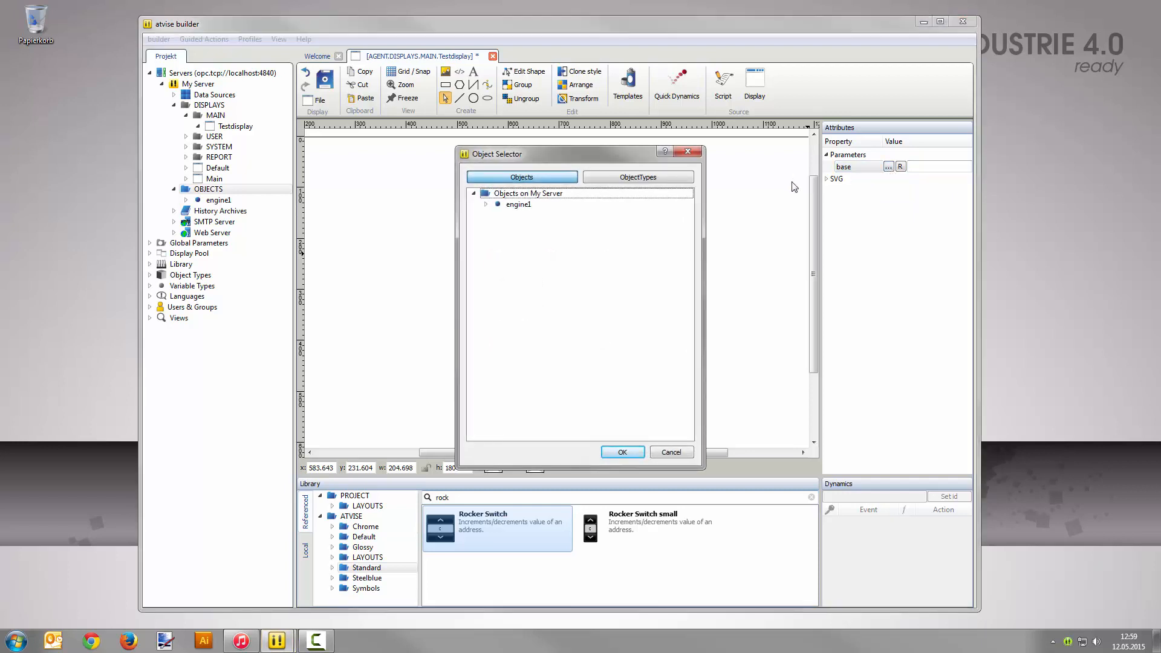
{"action": "left_click", "coordinate": [519, 204]}
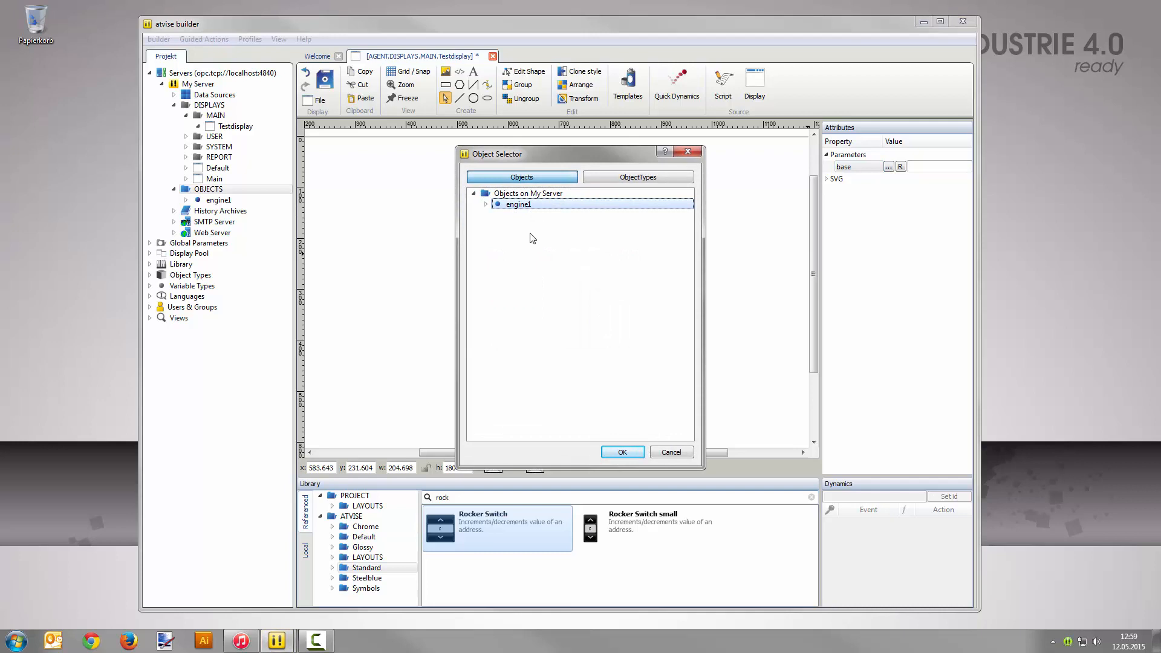
{"action": "left_click", "coordinate": [622, 451]}
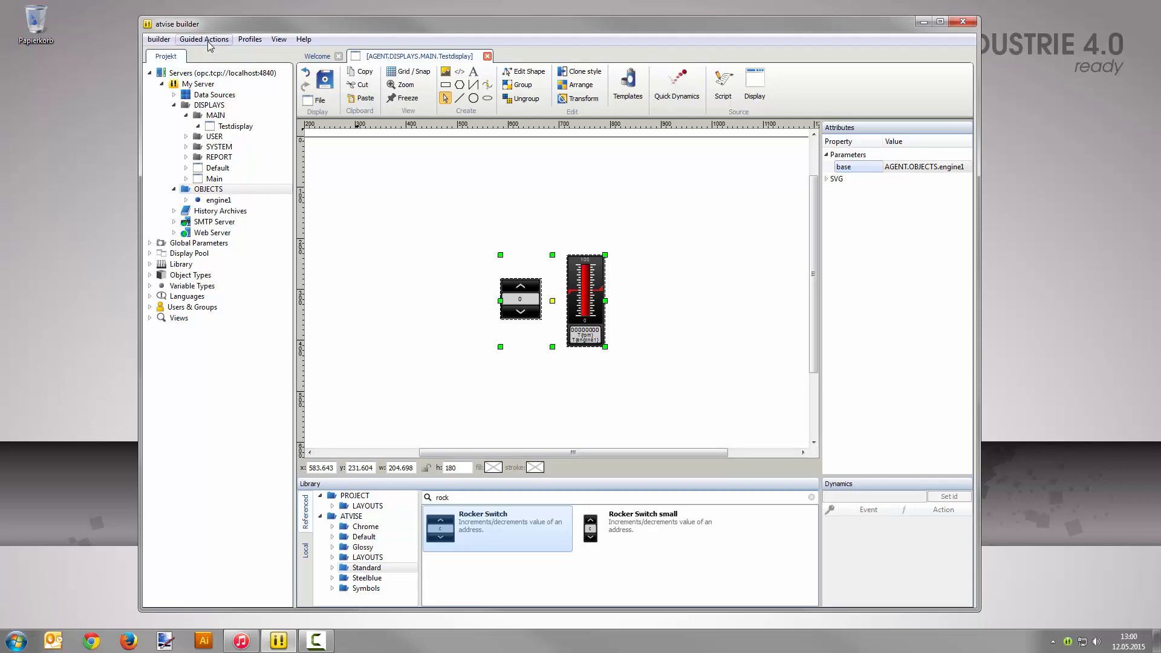
{"action": "left_click", "coordinate": [203, 38]}
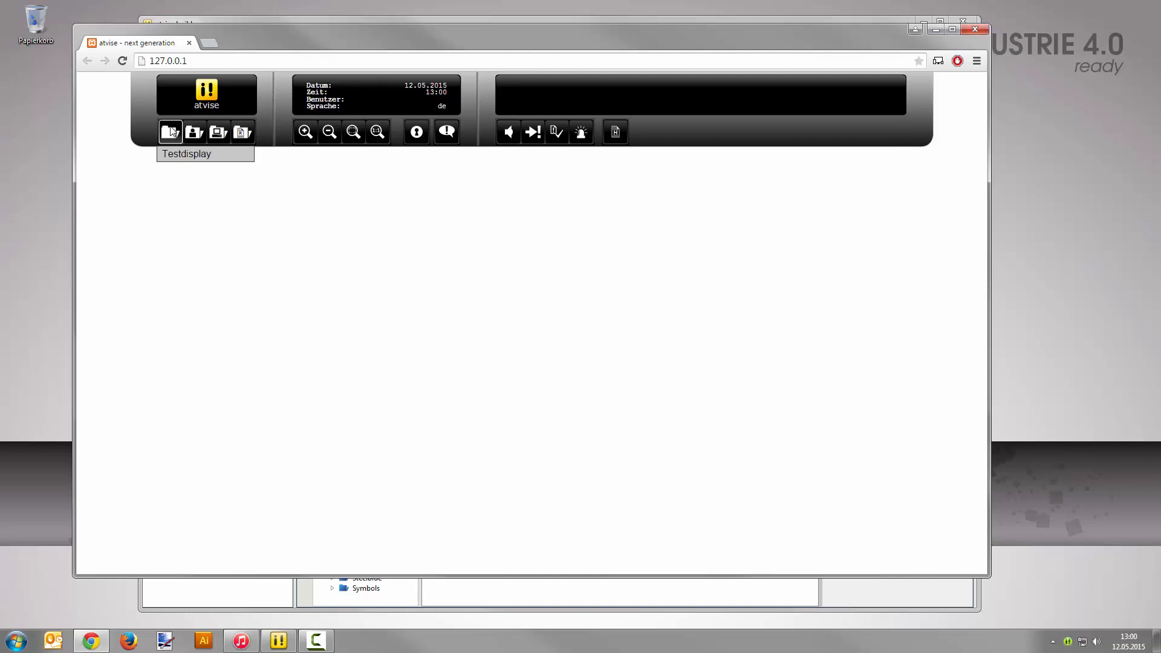
Run Testdisplay in the browser and step engine1 up and down to 30 with the rocker switch.
{"action": "left_click", "coordinate": [171, 132]}
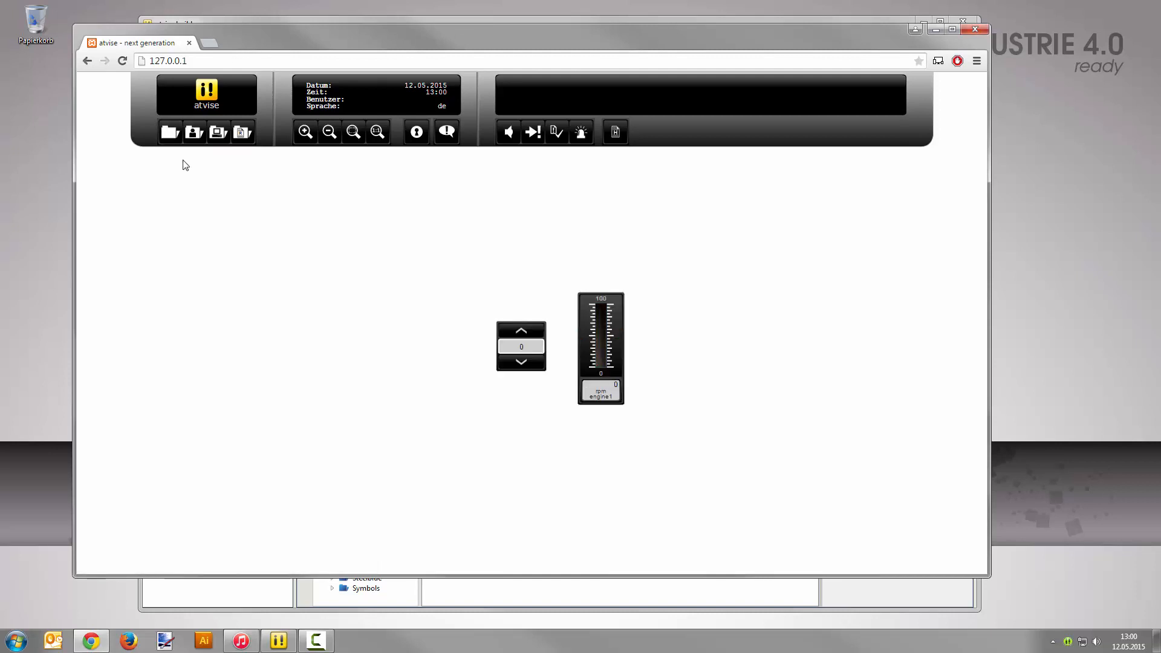
{"action": "left_click", "coordinate": [520, 330]}
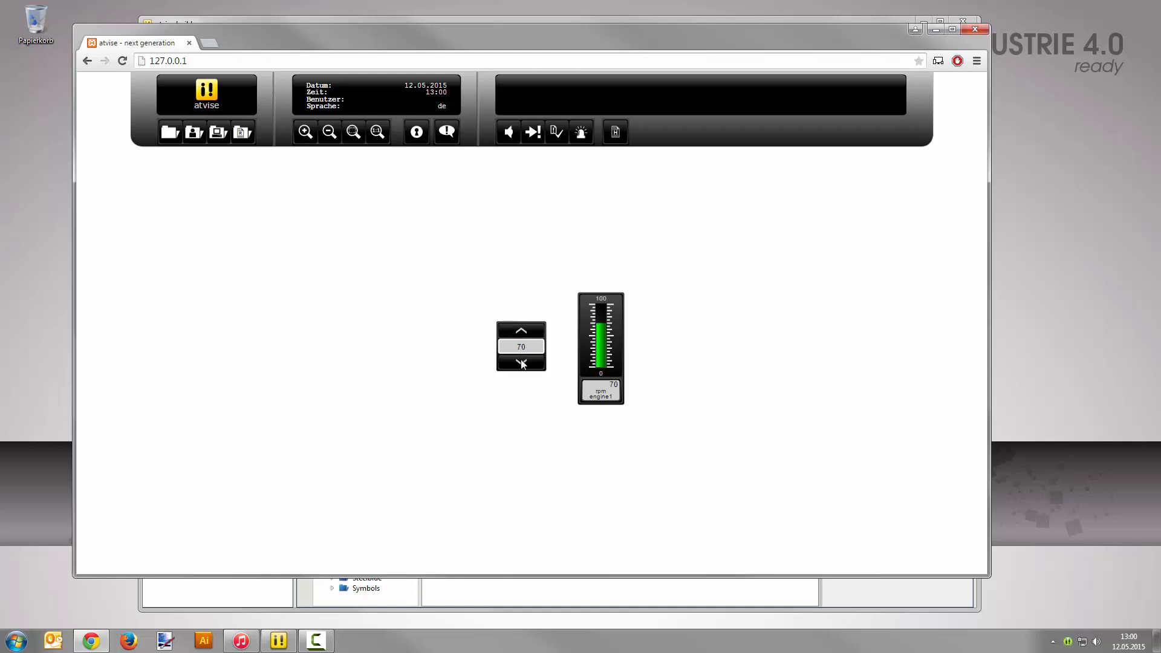
{"action": "left_click", "coordinate": [520, 362]}
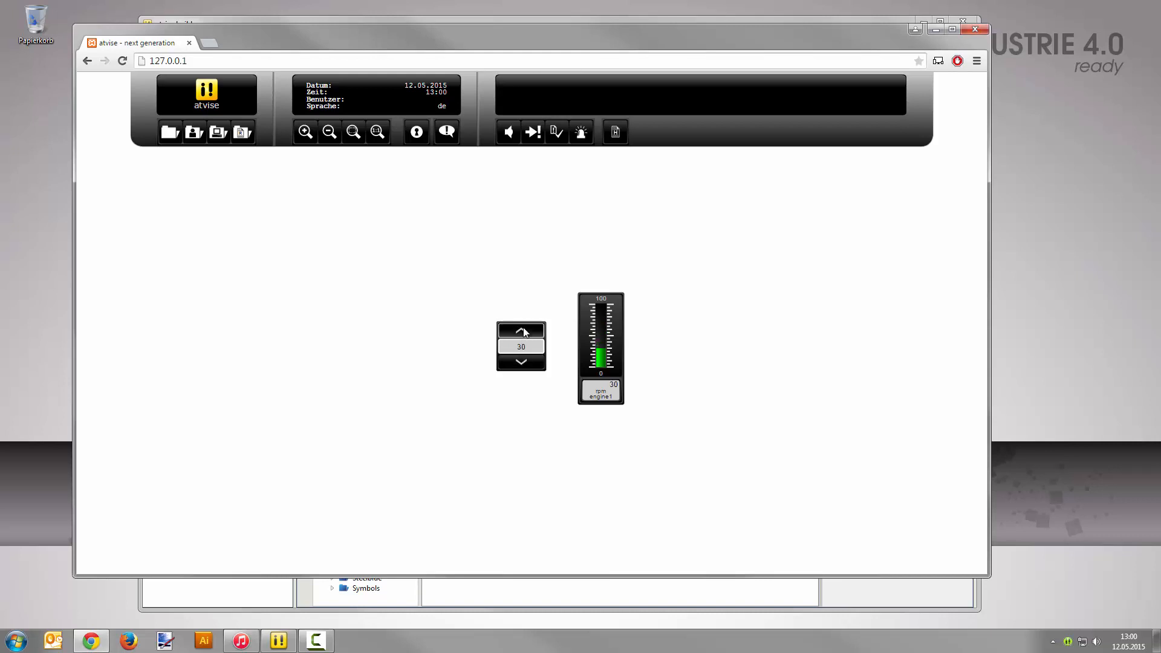
{"action": "left_click", "coordinate": [520, 330]}
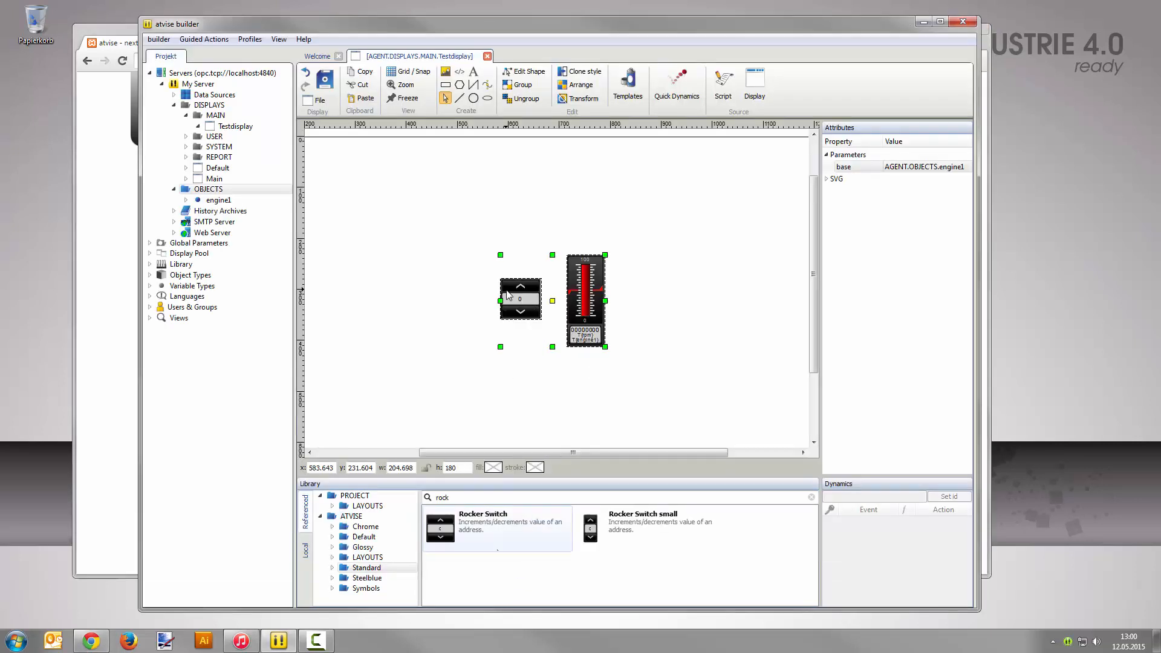
{"action": "mouse_move", "coordinate": [481, 292]}
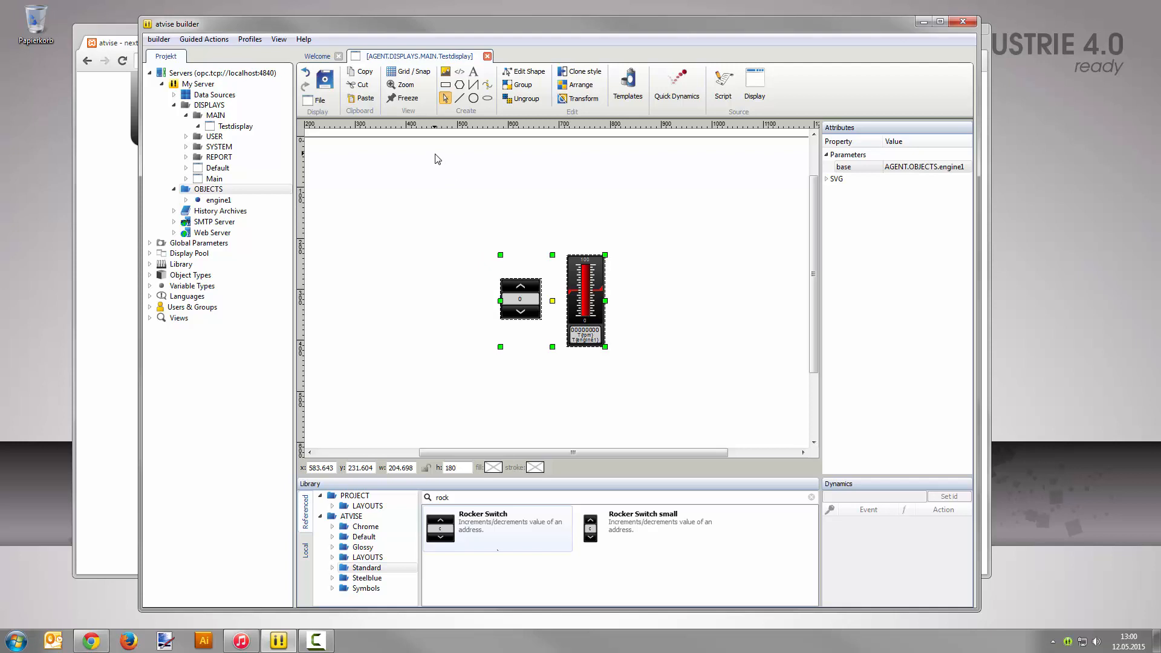
Show the grid and give the octagon a red fill with a black stroke.
{"action": "left_click", "coordinate": [408, 72]}
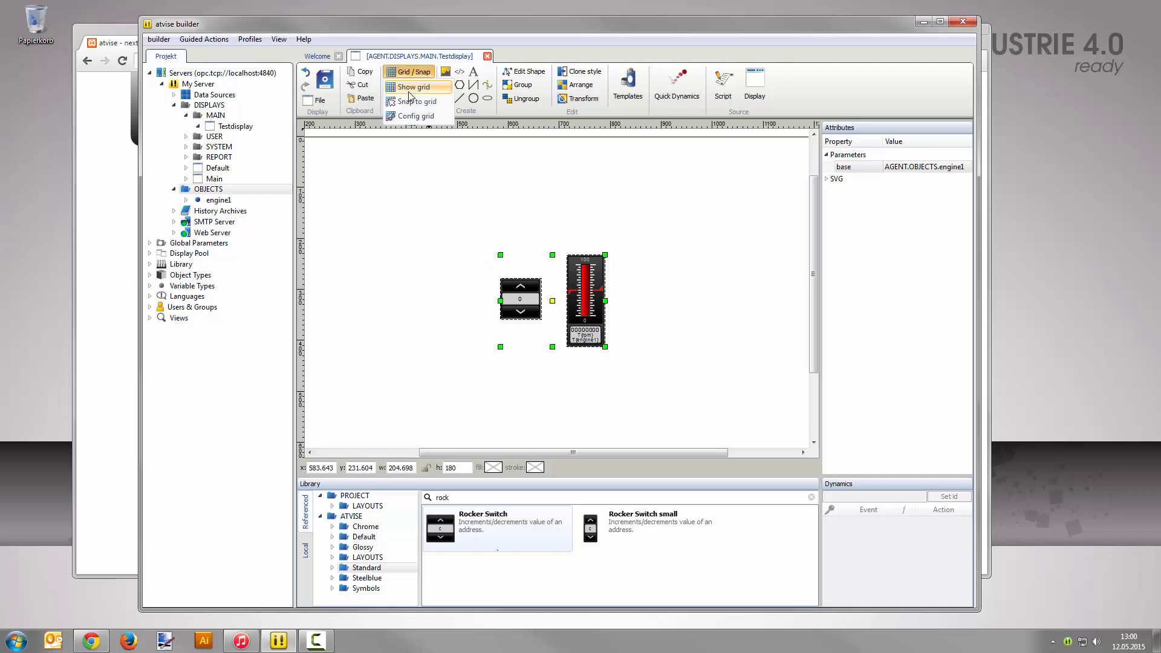
{"action": "left_click", "coordinate": [413, 87]}
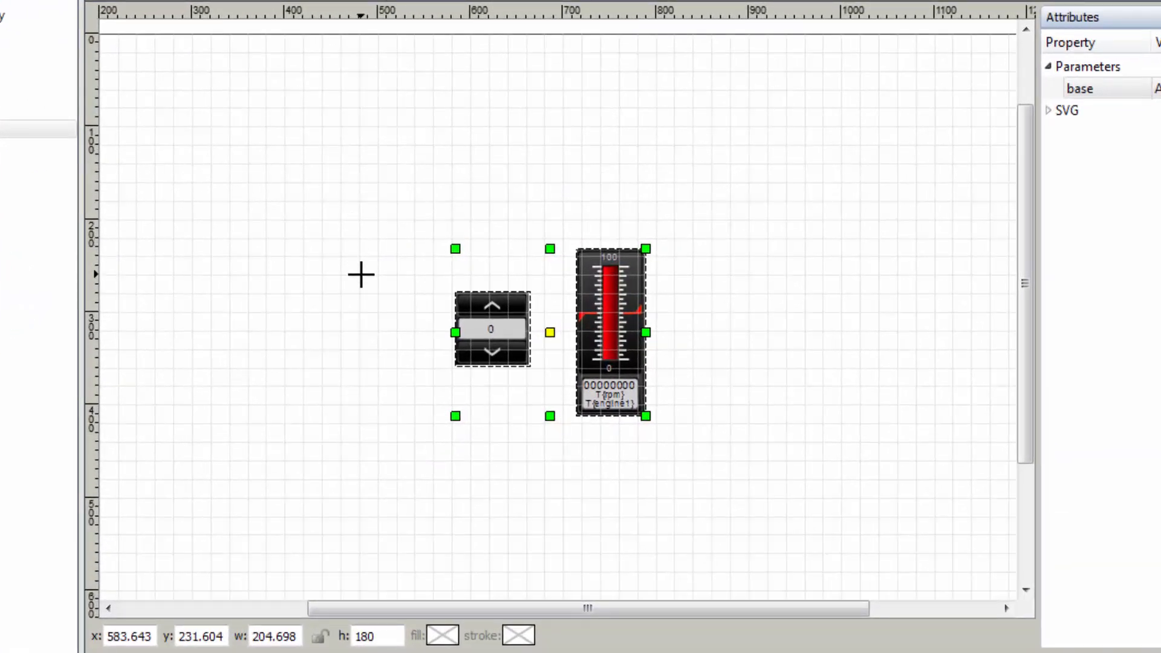
{"action": "mouse_move", "coordinate": [341, 282]}
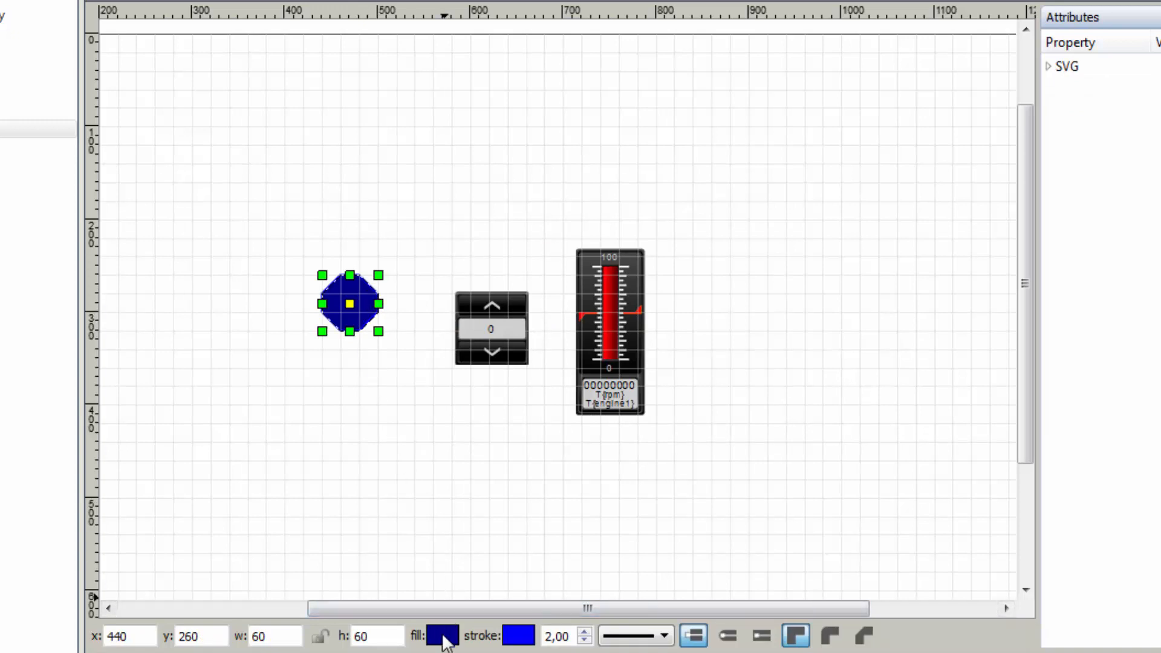
{"action": "left_click", "coordinate": [438, 635]}
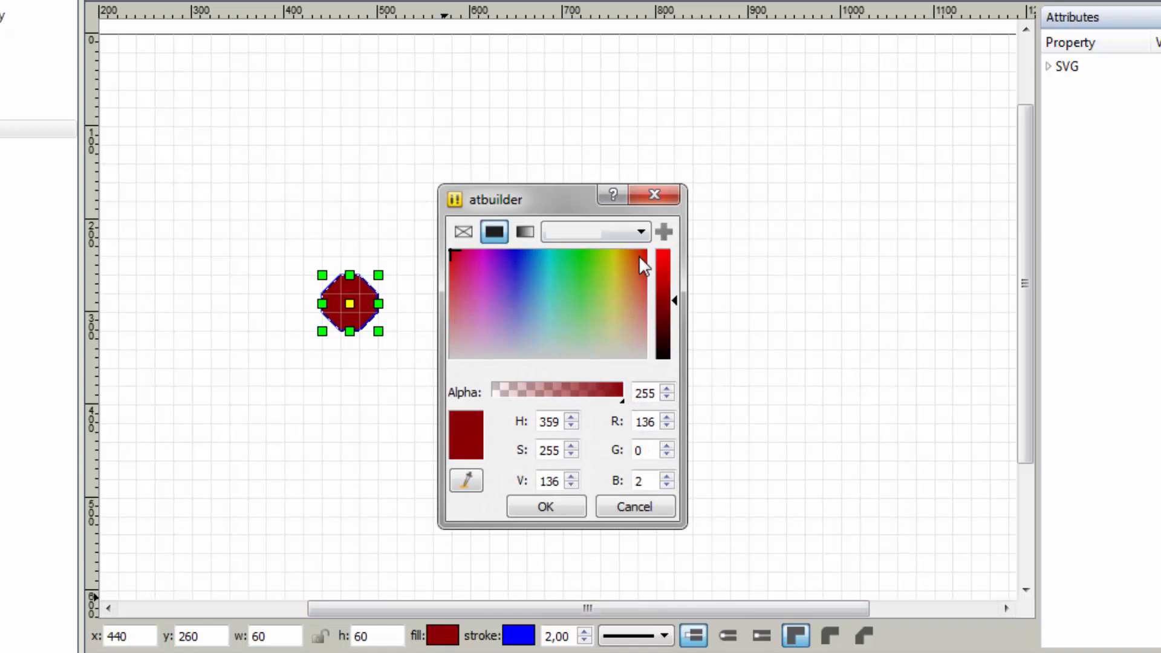
{"action": "left_click", "coordinate": [545, 506]}
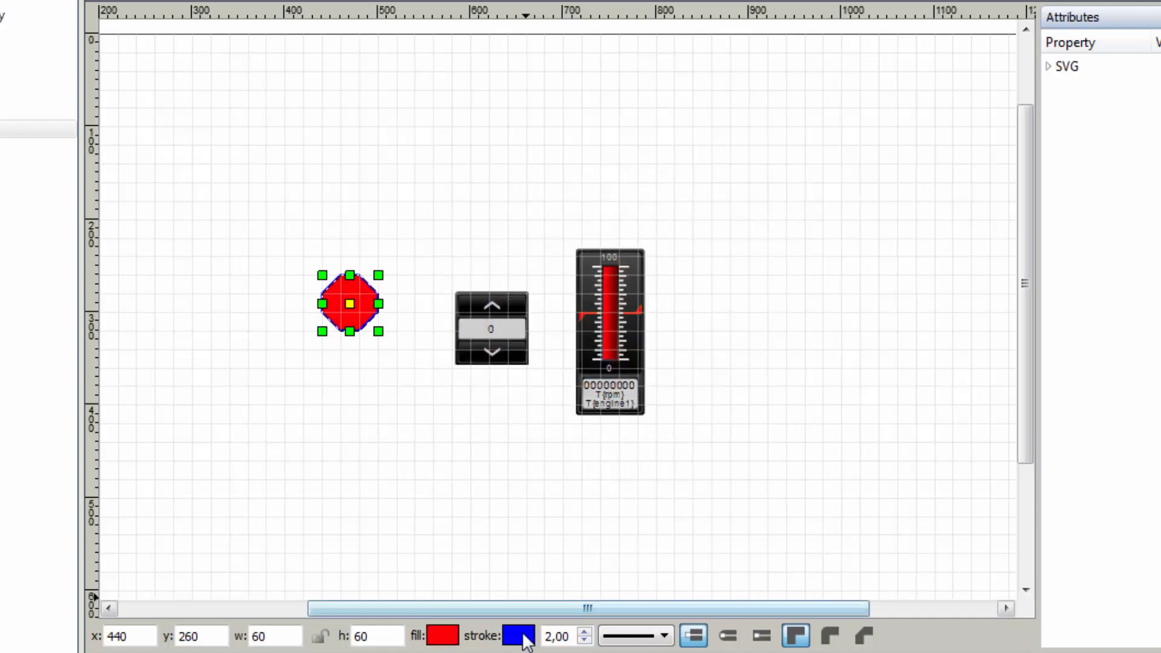
{"action": "left_click", "coordinate": [522, 635]}
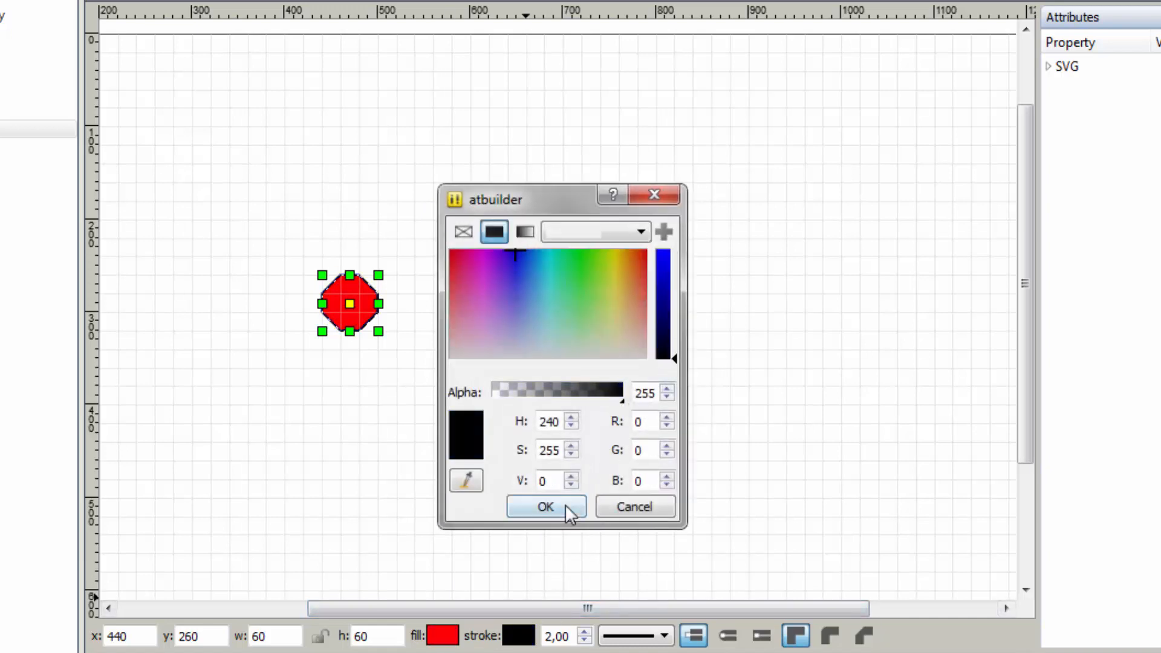
{"action": "left_click", "coordinate": [546, 506]}
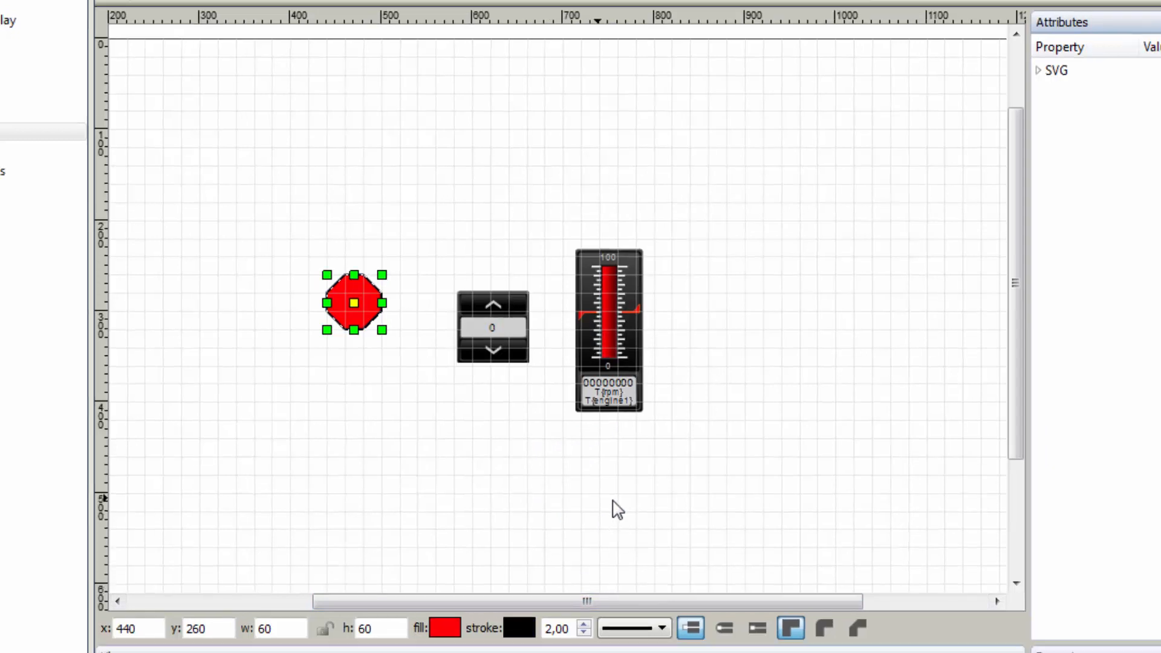
{"action": "left_click", "coordinate": [676, 81]}
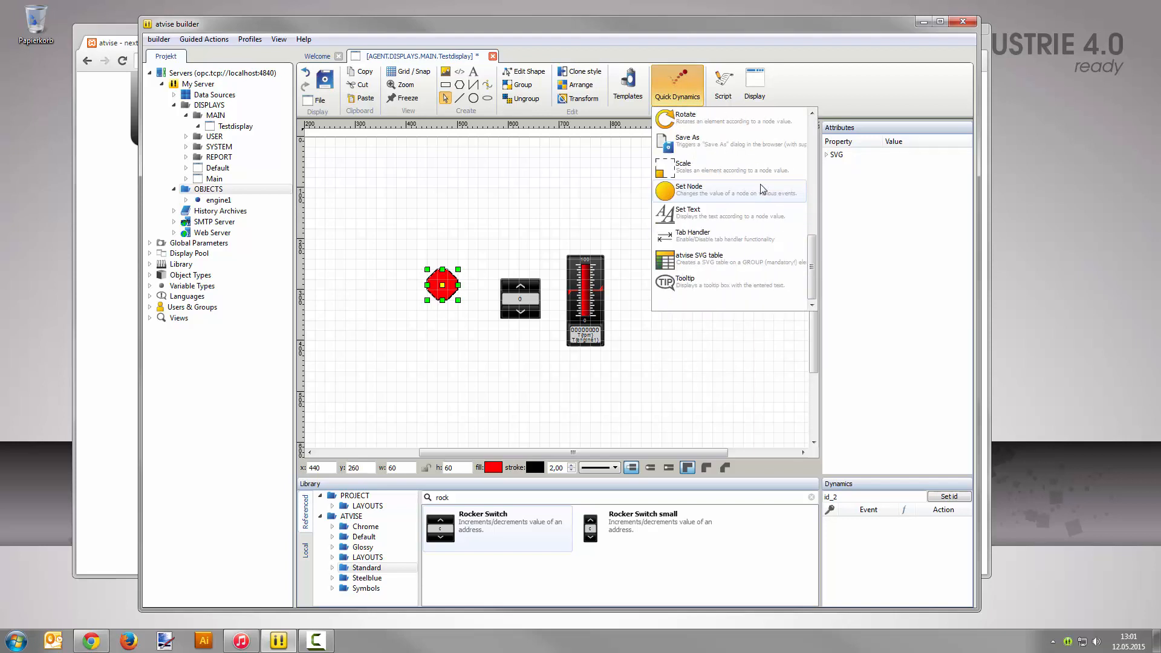
Add a Set Node quick dynamic writing 0 to AGENT.OBJECTS.engine1 on click.
{"action": "left_click", "coordinate": [688, 189]}
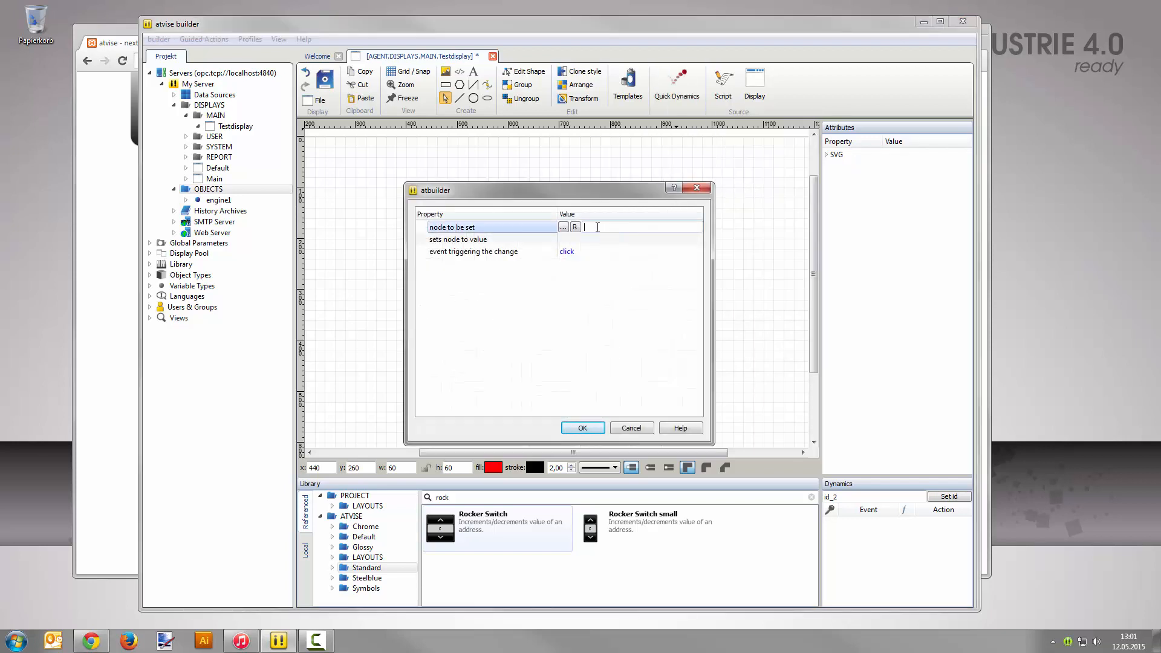
{"action": "left_click", "coordinate": [563, 227]}
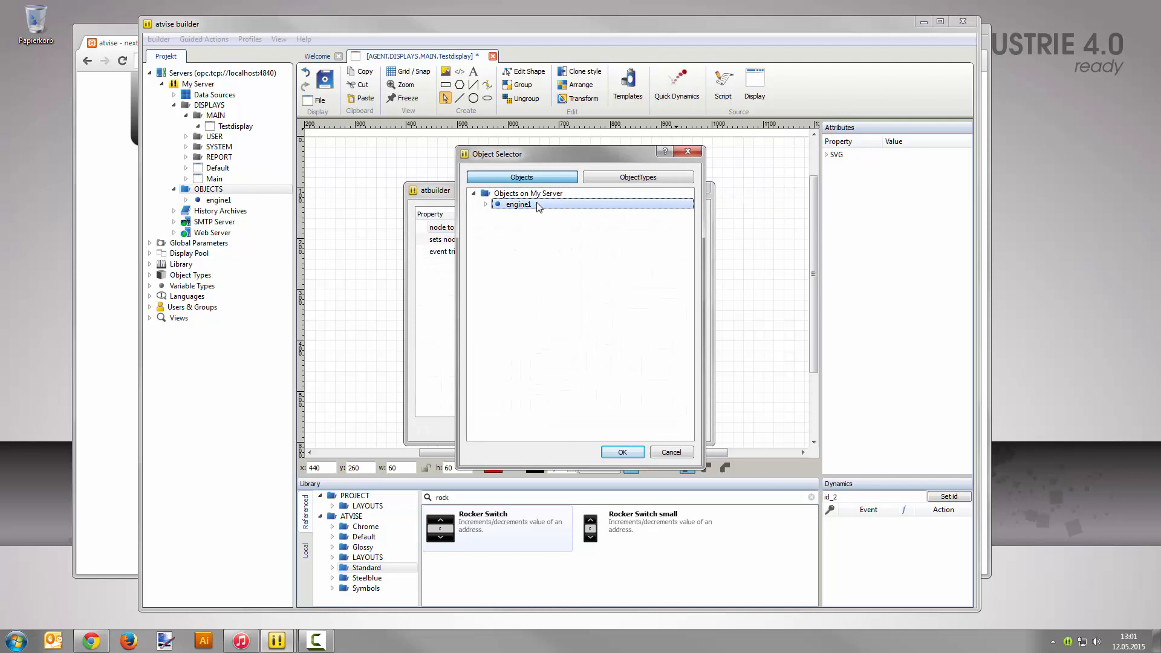
{"action": "left_click", "coordinate": [622, 451]}
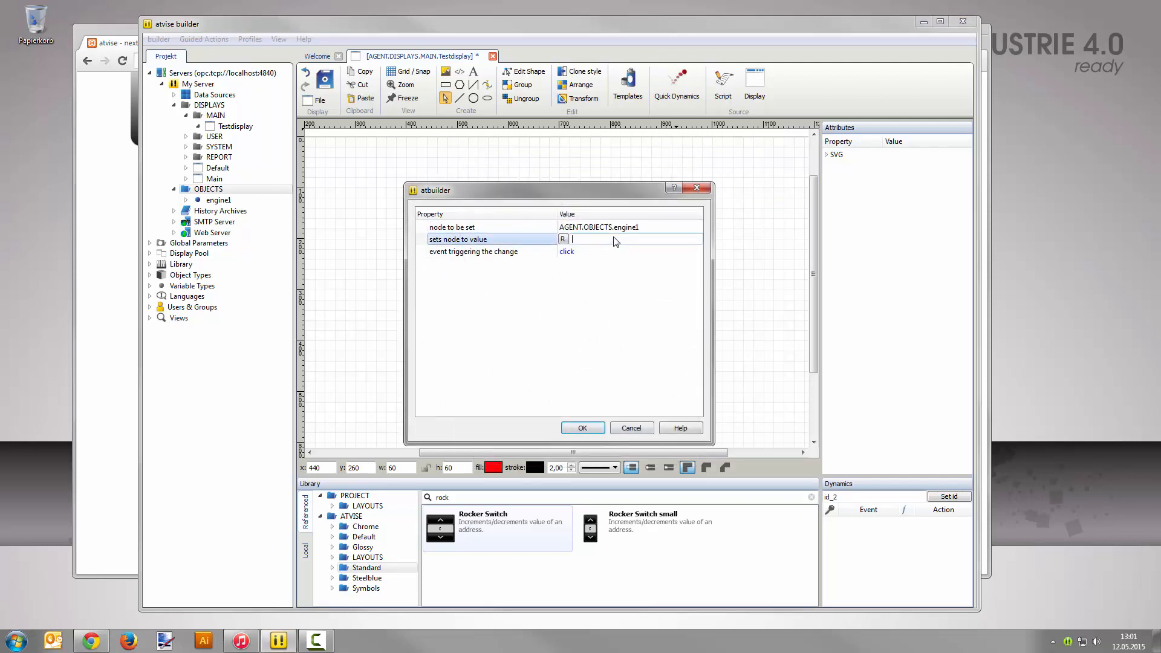
{"action": "type", "text": "0"}
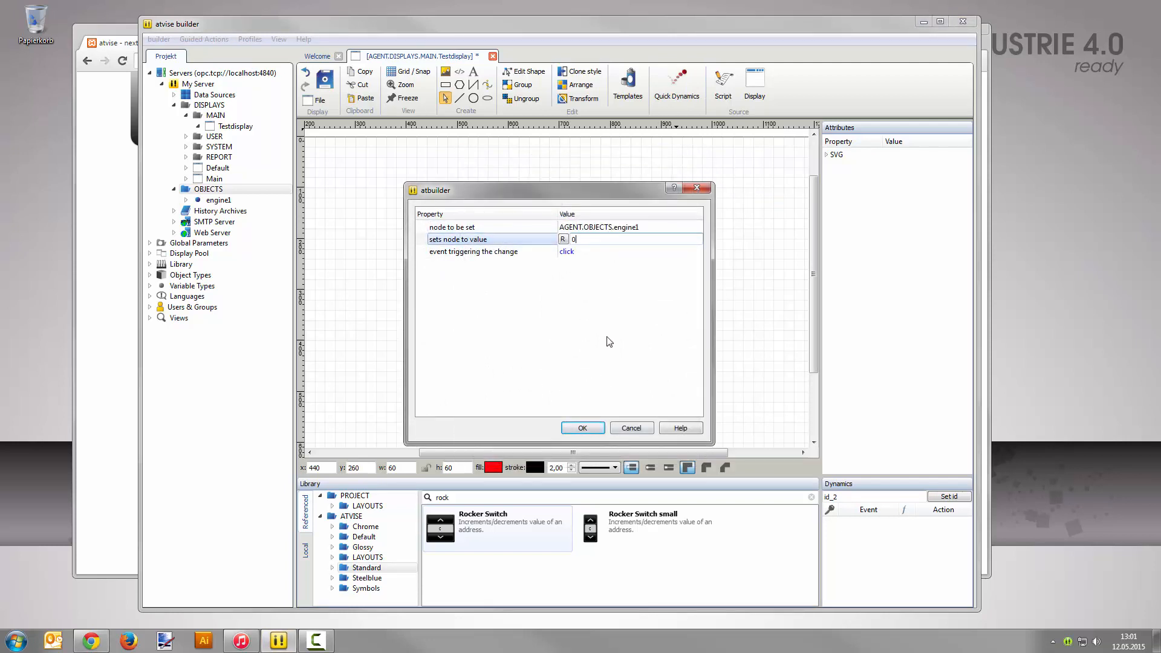
{"action": "left_click", "coordinate": [581, 427]}
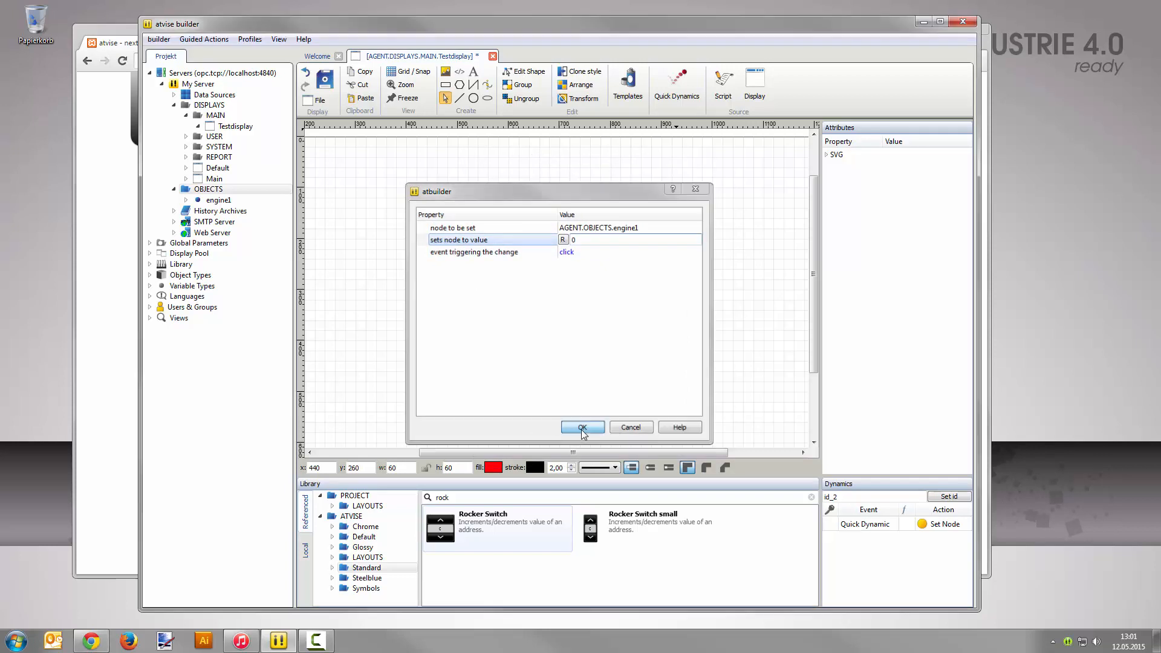
{"action": "left_click", "coordinate": [582, 427]}
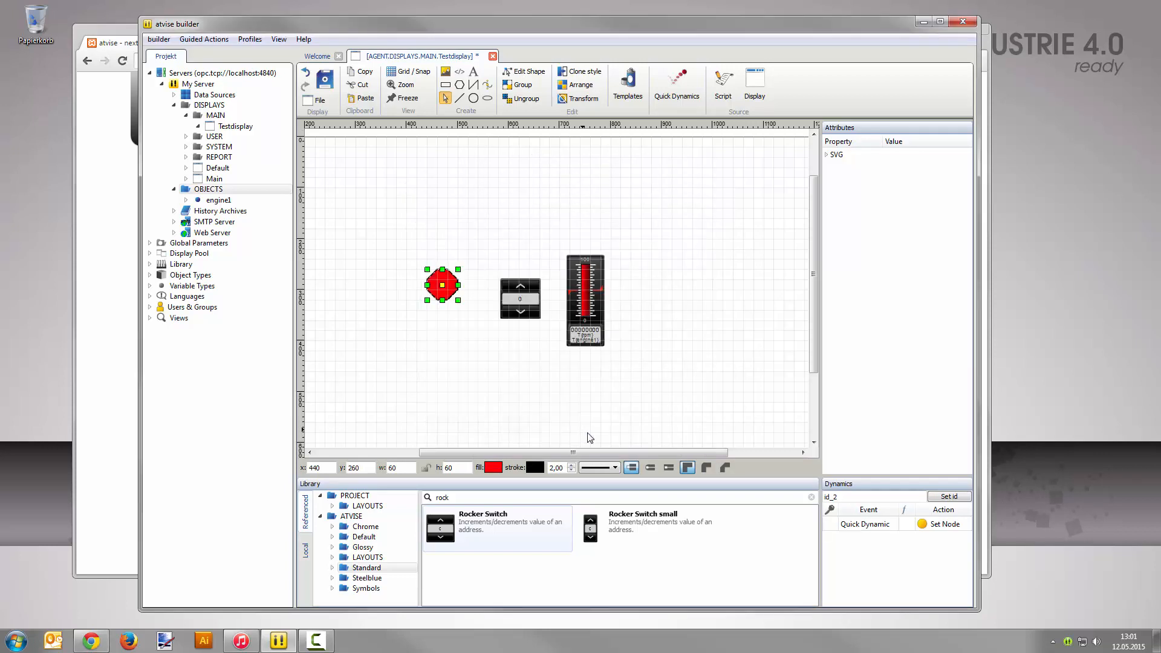